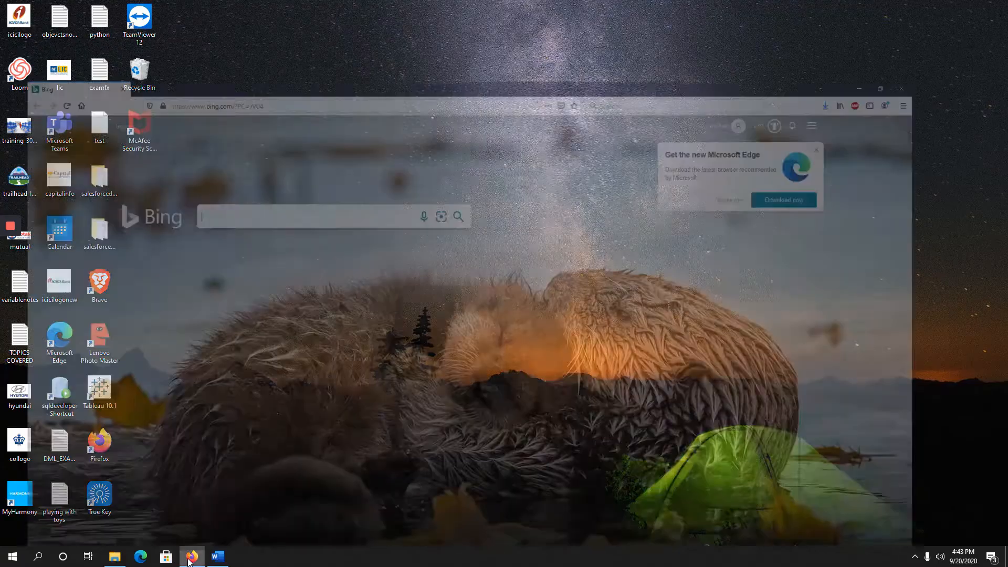
- Search Google for 'python' in a new Firefox tab
{"action": "left_click", "coordinate": [192, 557]}
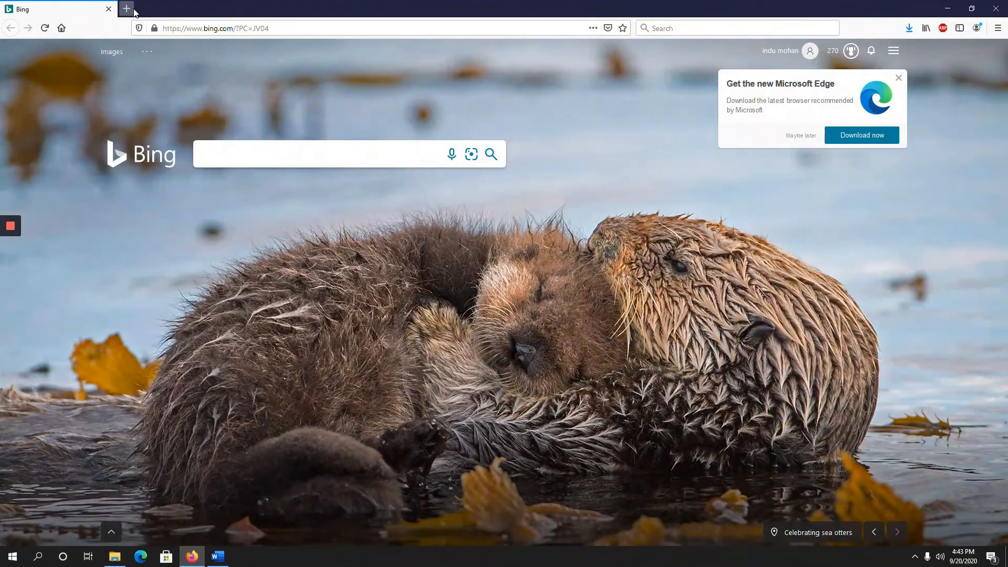
{"action": "left_click", "coordinate": [127, 9]}
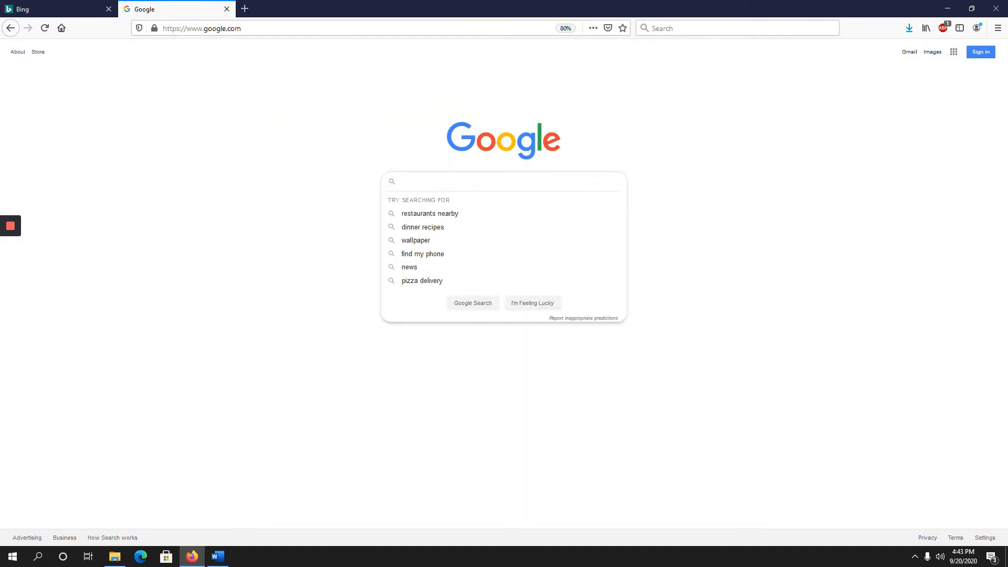
{"action": "type", "text": "python"}
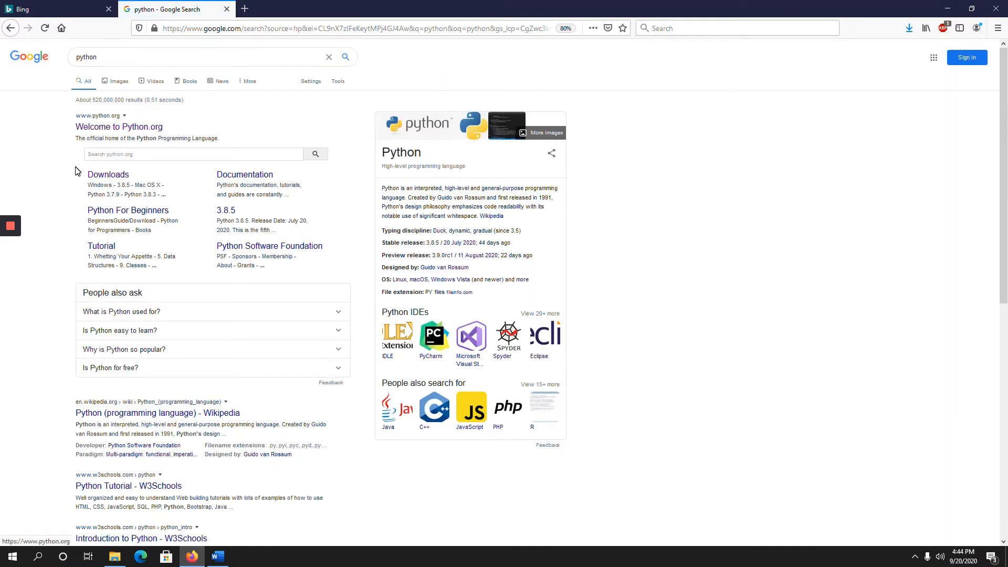
{"action": "mouse_move", "coordinate": [119, 127]}
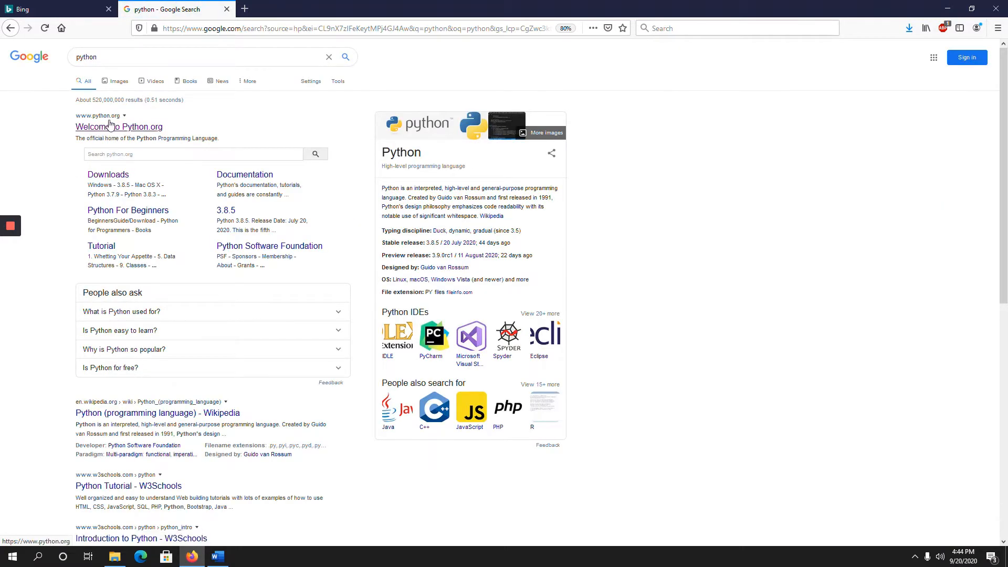
{"action": "mouse_move", "coordinate": [120, 126]}
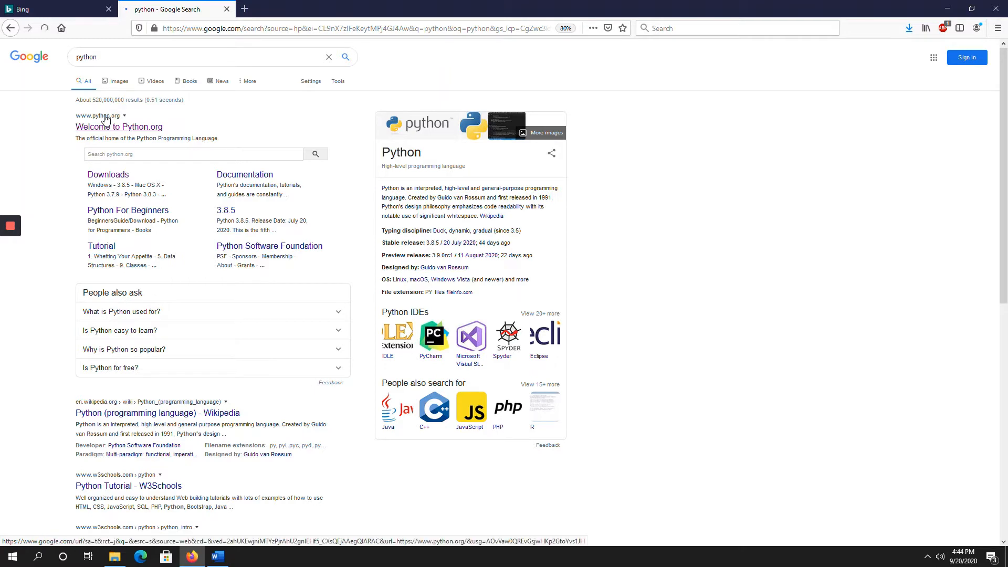
- Download and save the Python 3.8.5 Windows installer from Python.org
{"action": "left_click", "coordinate": [118, 126]}
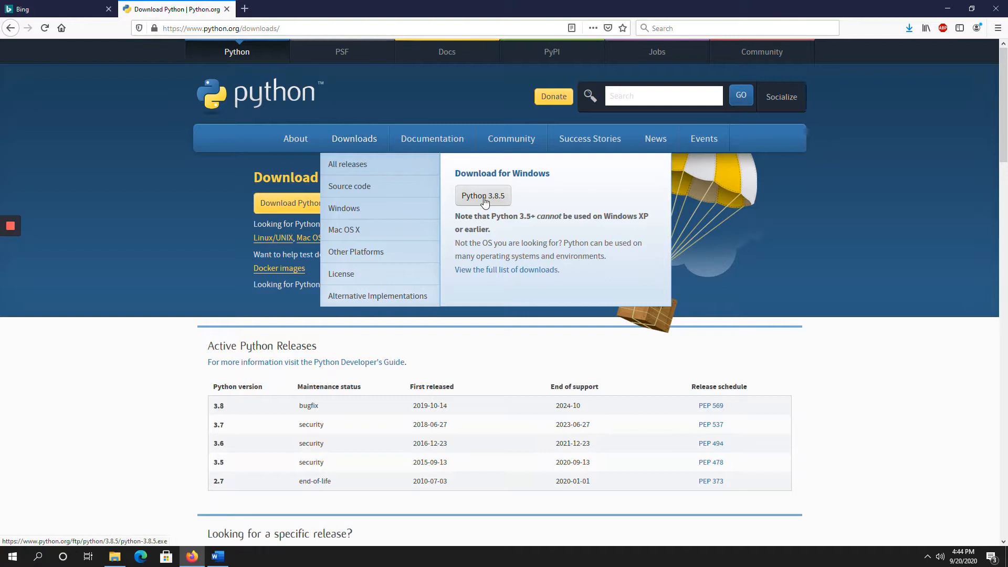
{"action": "mouse_move", "coordinate": [508, 203]}
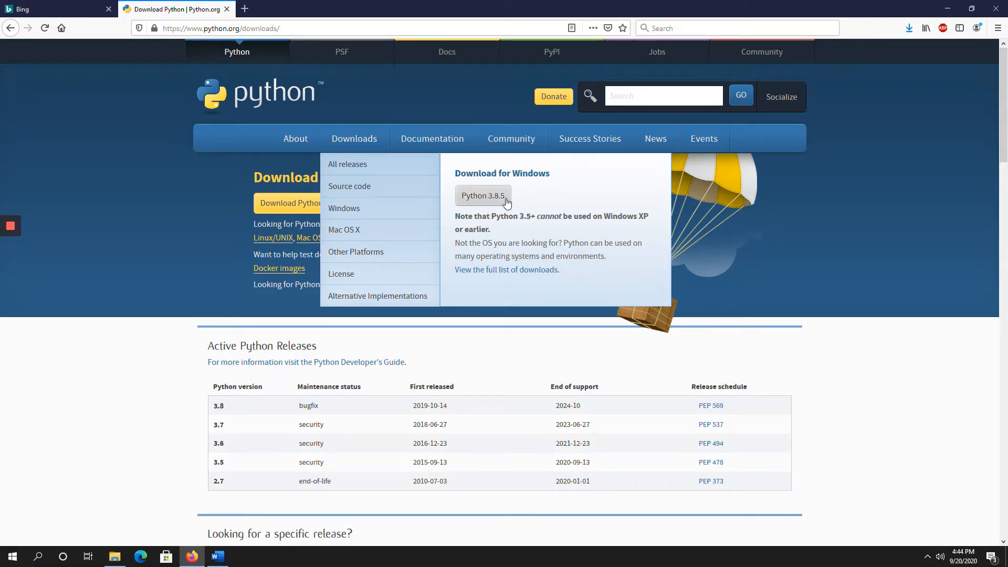
{"action": "left_click", "coordinate": [482, 196]}
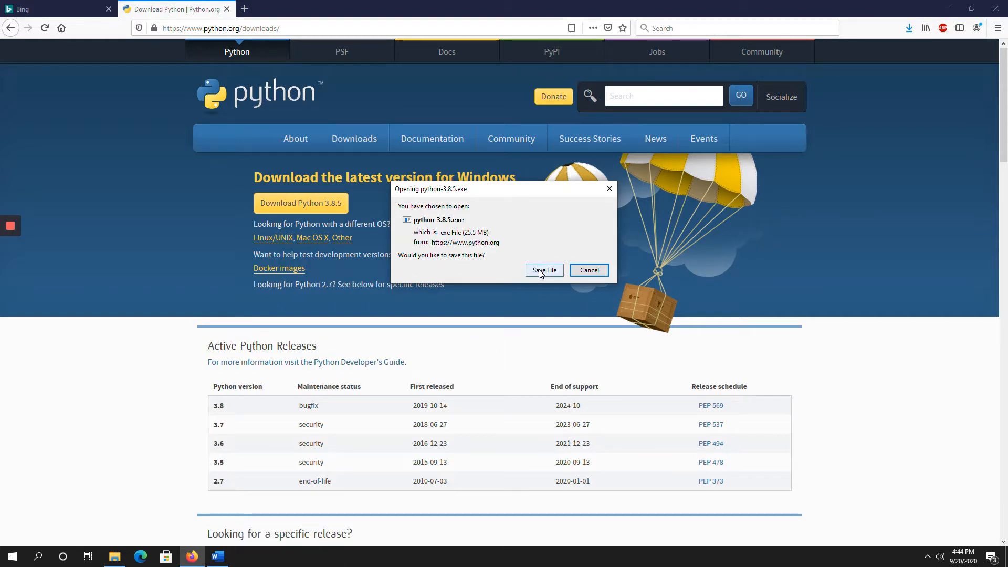
{"action": "left_click", "coordinate": [544, 270]}
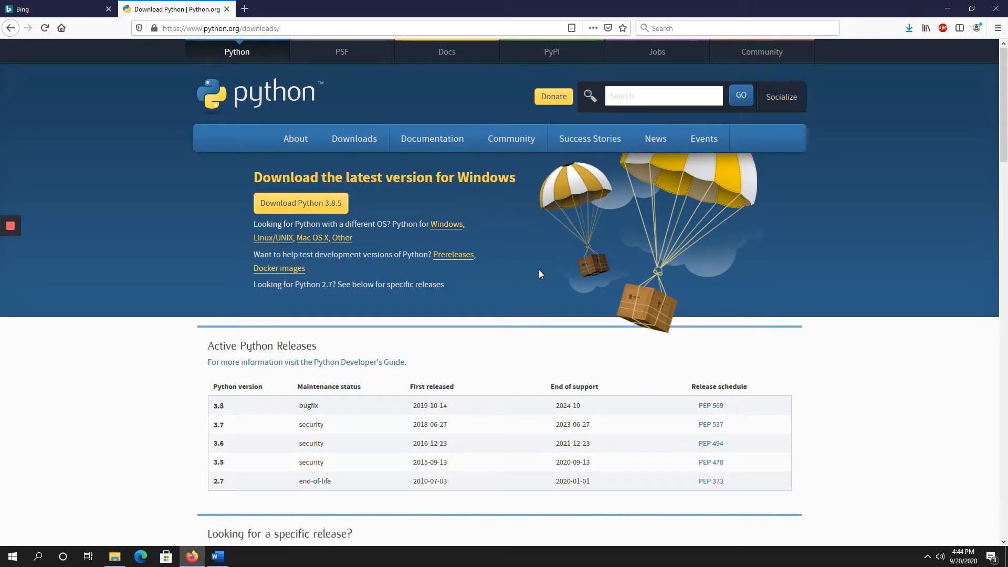
{"action": "mouse_move", "coordinate": [704, 138]}
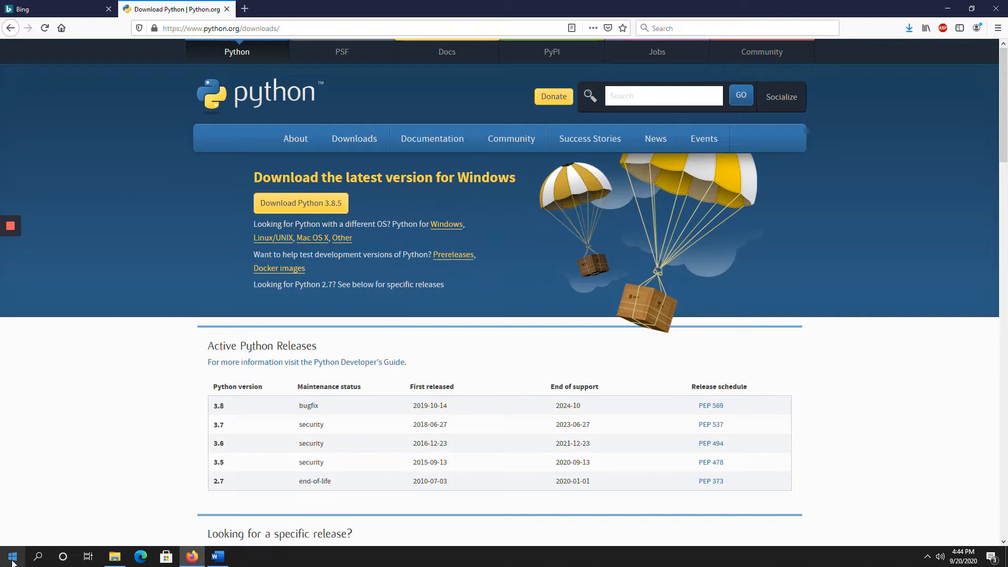
- Find the Downloads folder via search and select the python-3.8.5 installer
{"action": "left_click", "coordinate": [39, 556]}
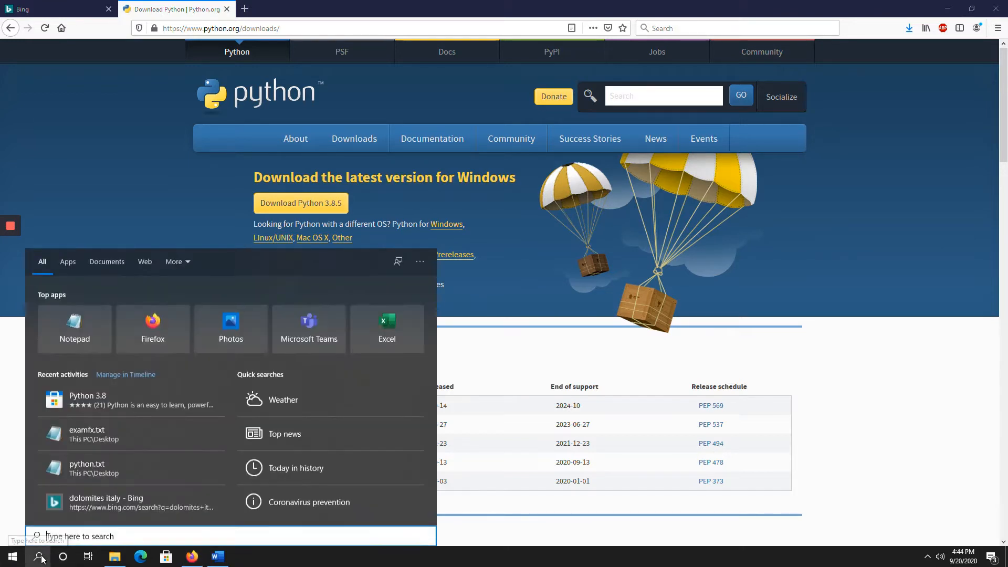
{"action": "type", "text": "down"}
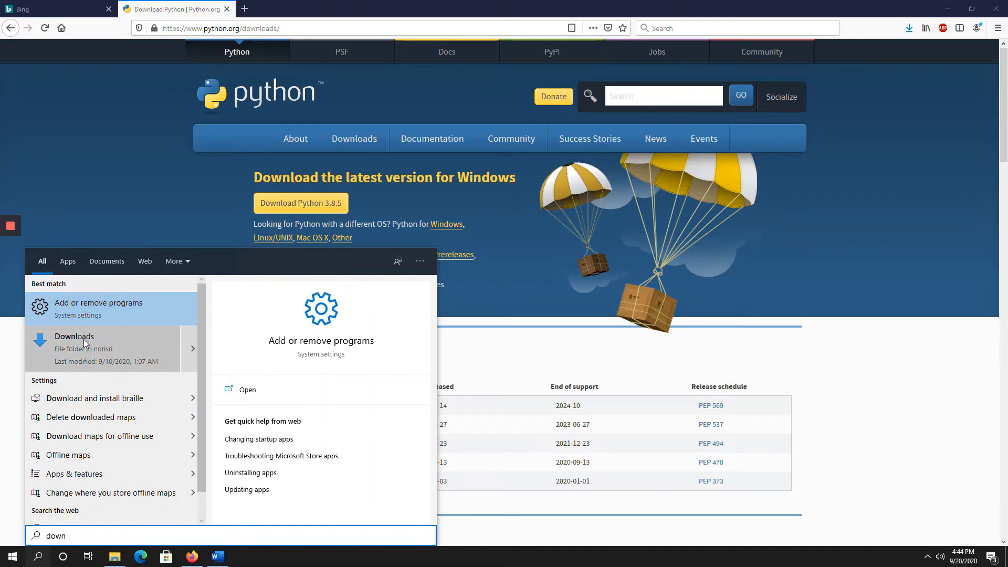
{"action": "mouse_move", "coordinate": [77, 356]}
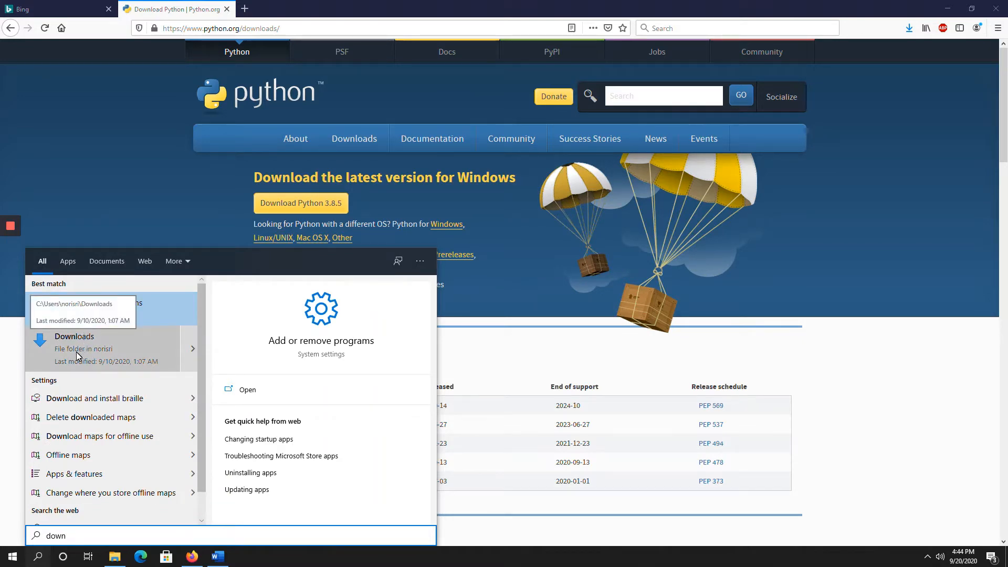
{"action": "left_click", "coordinate": [75, 349]}
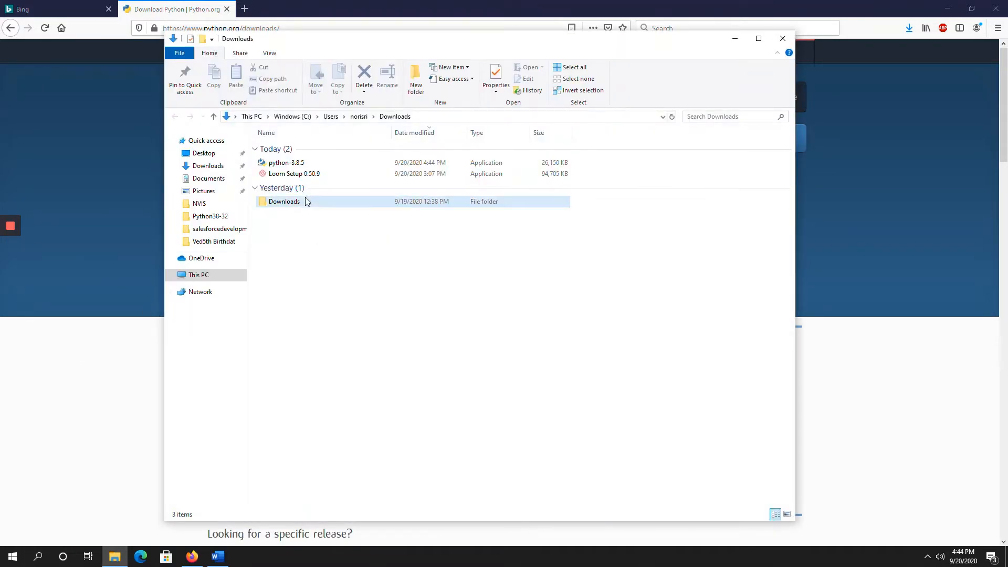
{"action": "mouse_move", "coordinate": [303, 163]}
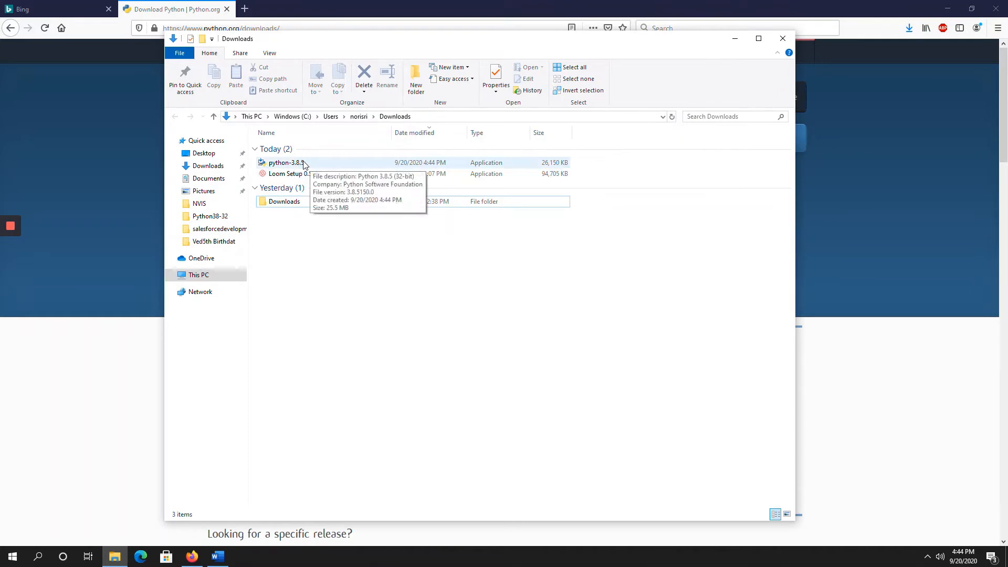
{"action": "left_click", "coordinate": [285, 163]}
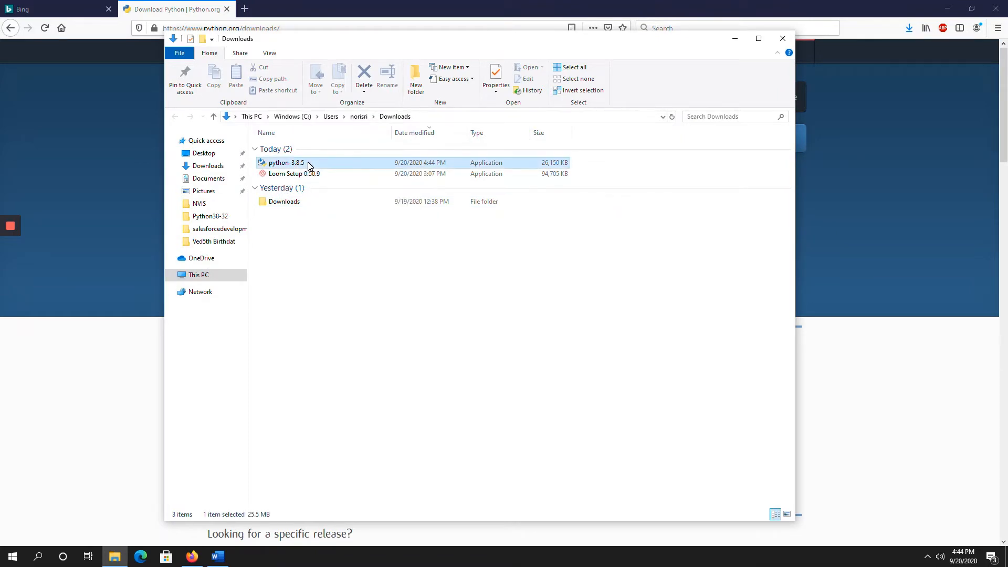
- Launch the python-3.8.5 installer and enable Add Python 3.8 to PATH
{"action": "double_click", "coordinate": [285, 163]}
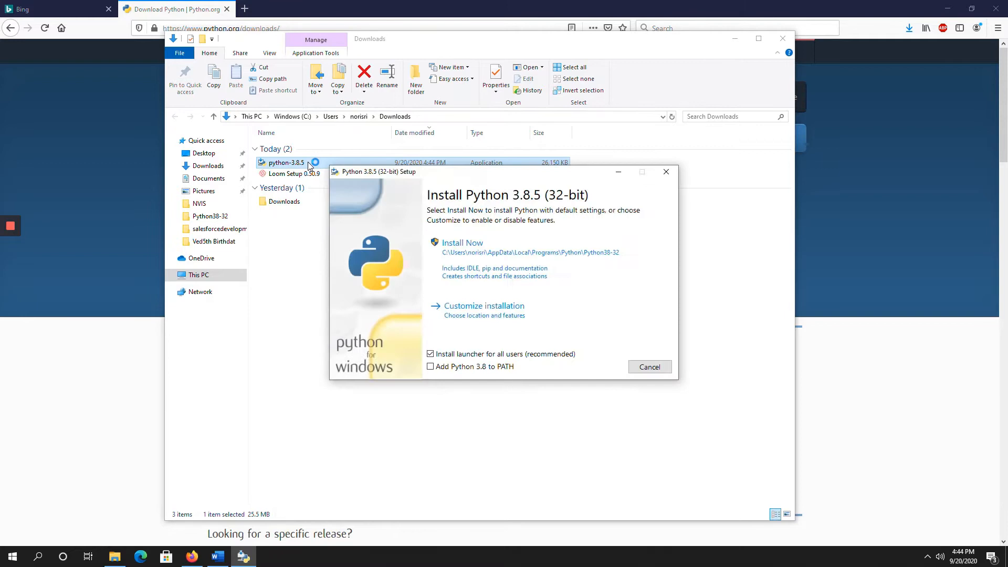
{"action": "mouse_move", "coordinate": [443, 268]}
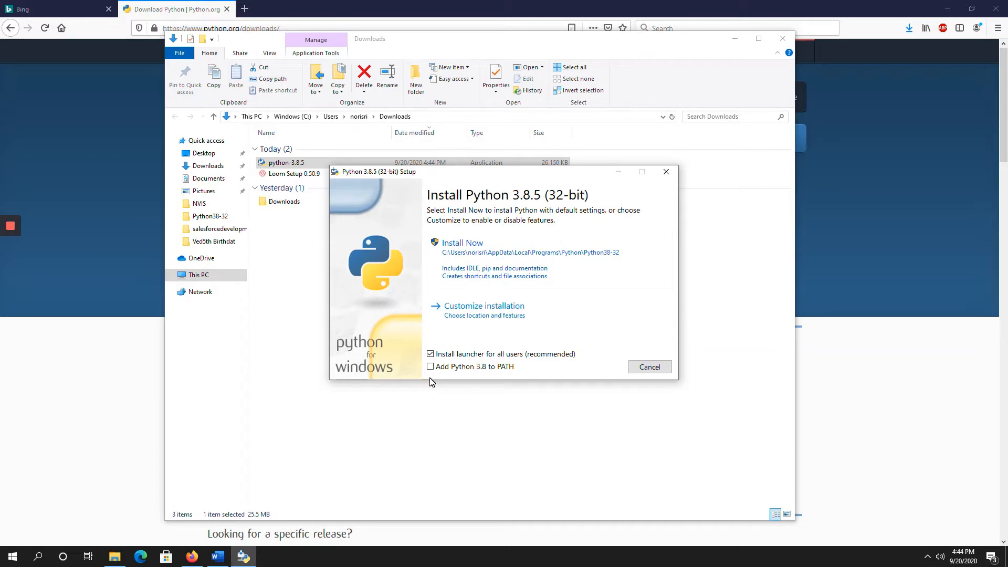
{"action": "mouse_move", "coordinate": [429, 367]}
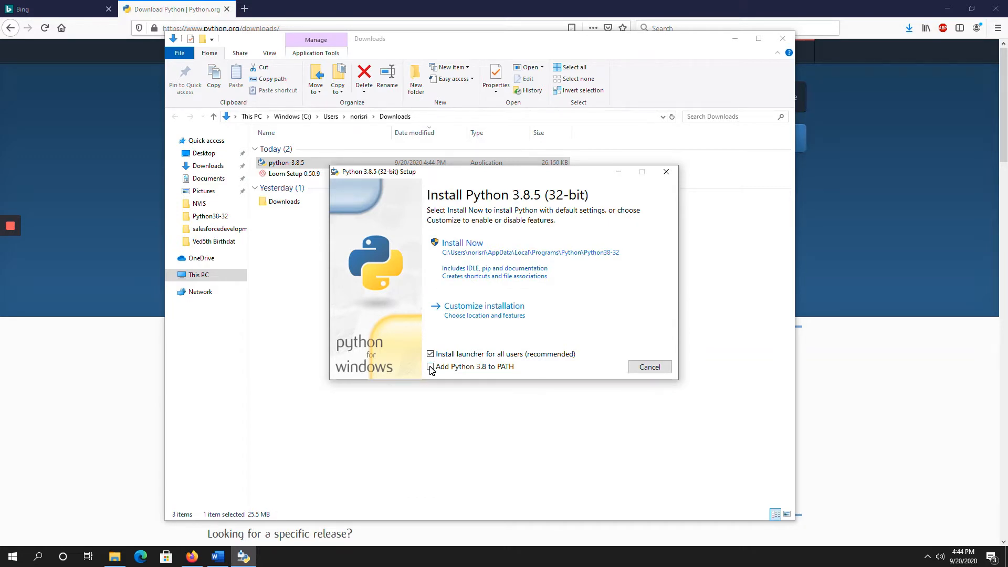
{"action": "left_click", "coordinate": [430, 367]}
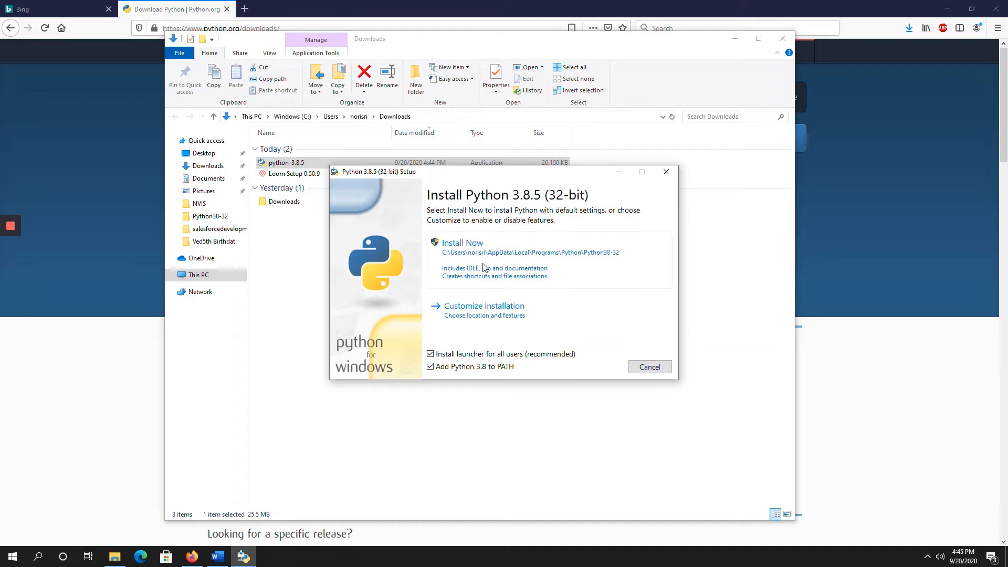
- Install Python 3.8.5 with Install Now and wait for completion
{"action": "left_click", "coordinate": [462, 243]}
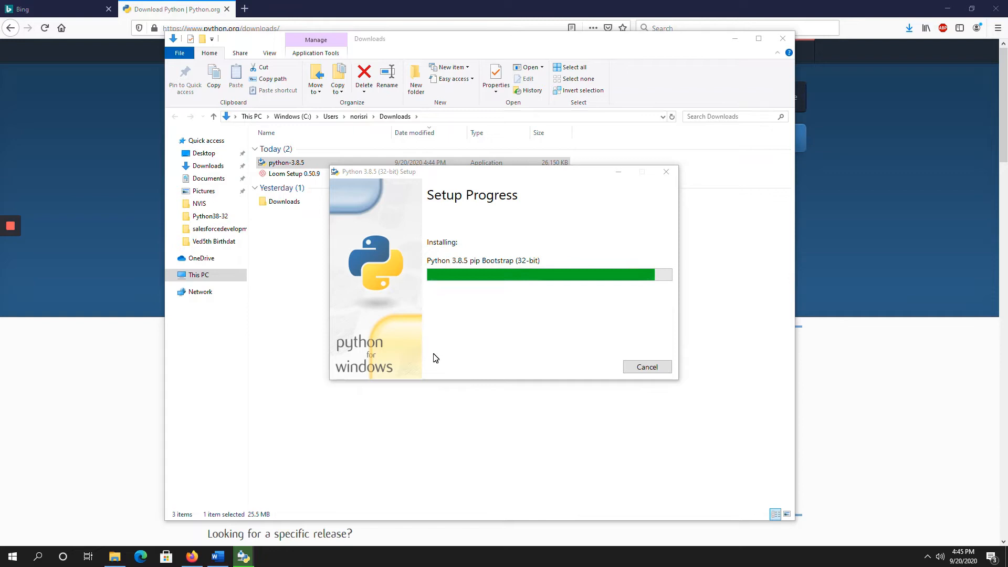
{"action": "mouse_move", "coordinate": [492, 338]}
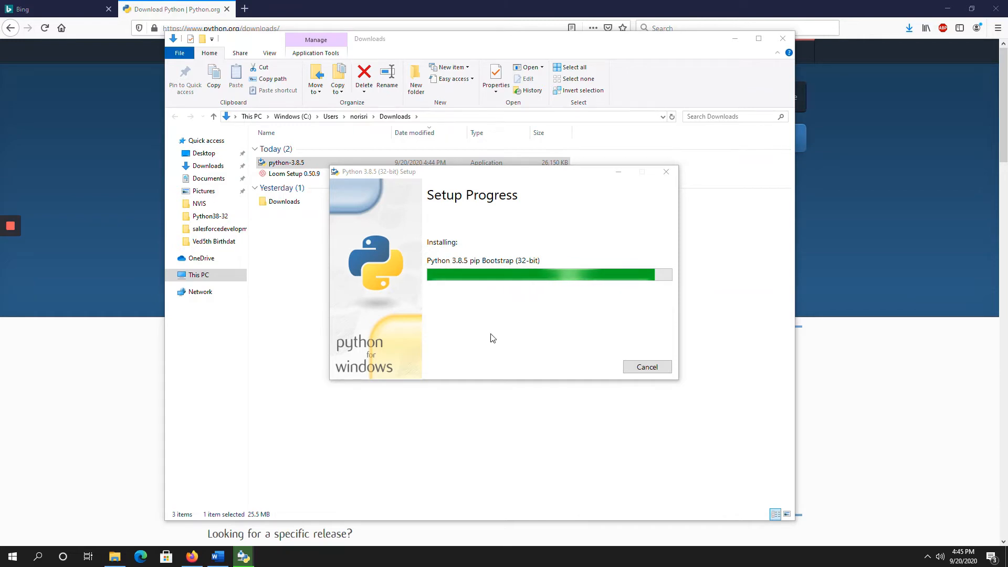
{"action": "mouse_move", "coordinate": [549, 327]}
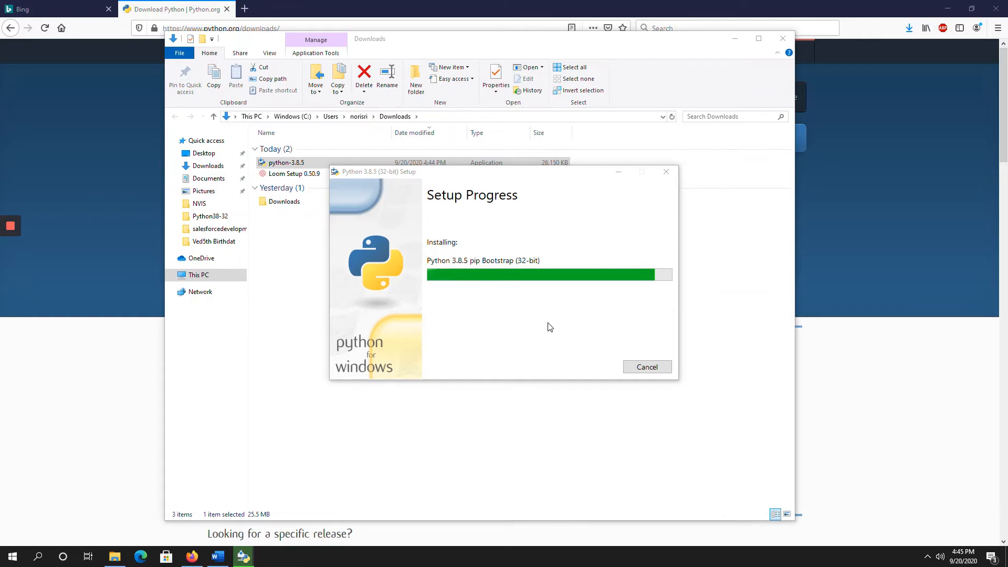
{"action": "mouse_move", "coordinate": [487, 334]}
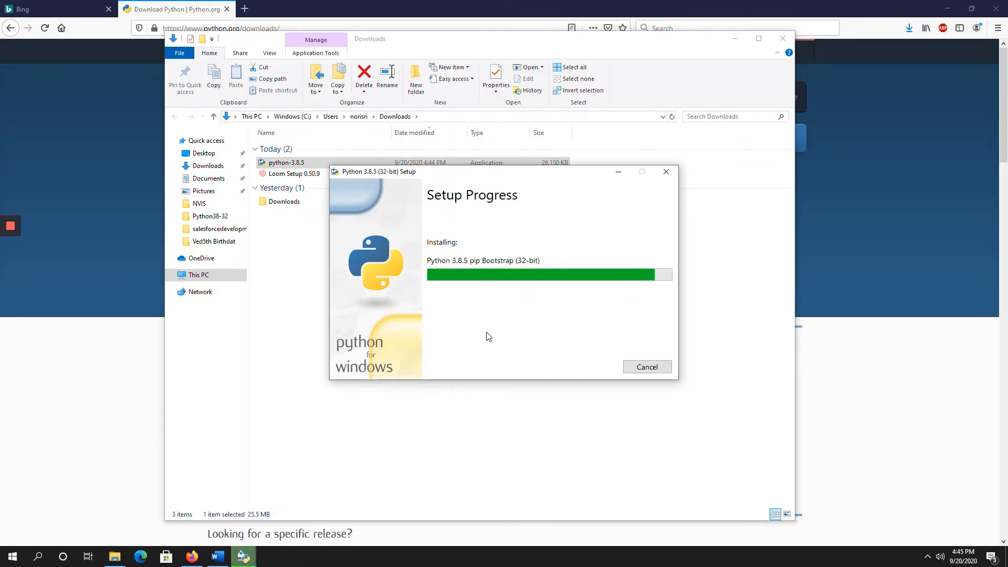
{"action": "mouse_move", "coordinate": [519, 323]}
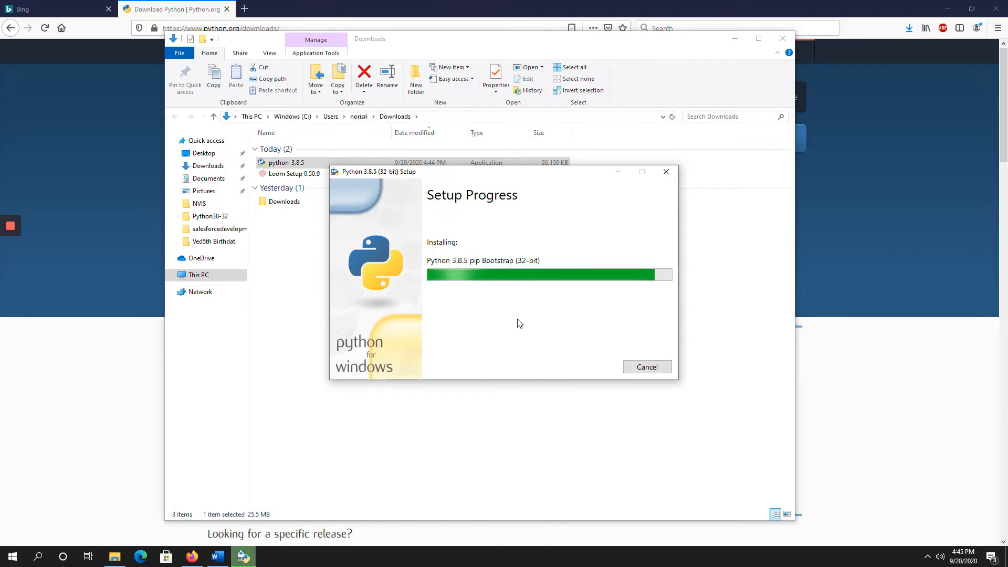
{"action": "mouse_move", "coordinate": [616, 318]}
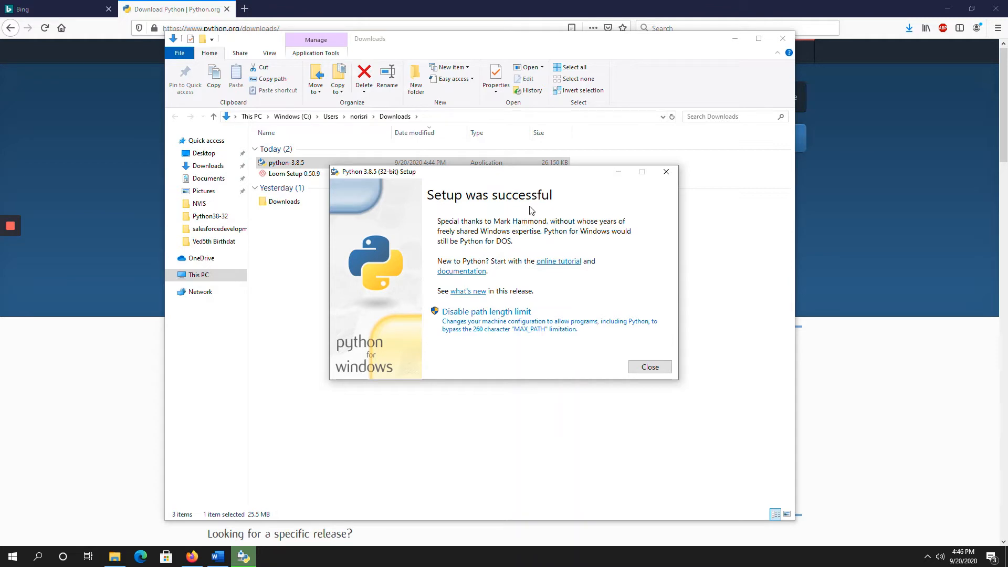
{"action": "mouse_move", "coordinate": [520, 289]}
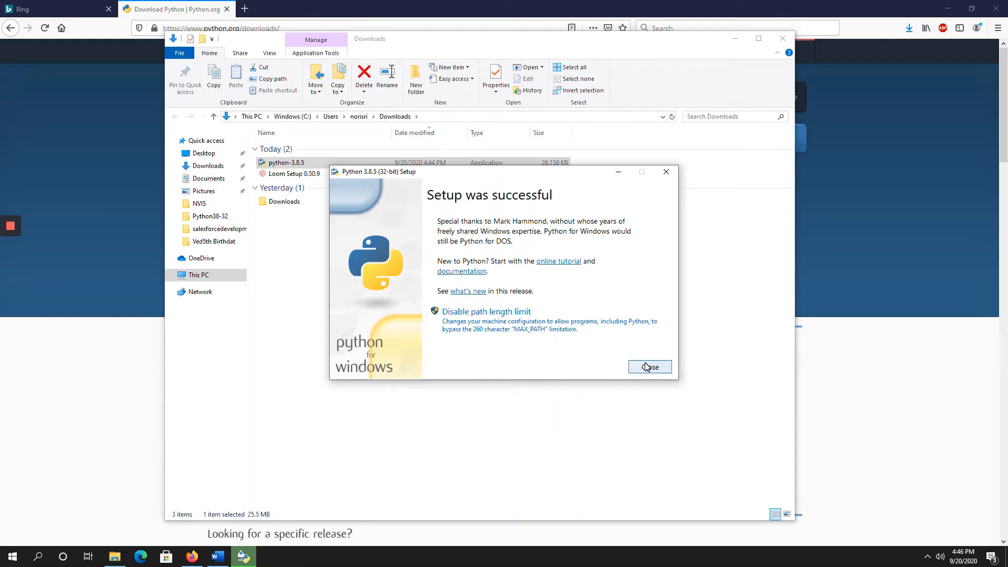
- Close setup and expand Recently added in Start to see Python 3.8 and IDLE
{"action": "left_click", "coordinate": [649, 367]}
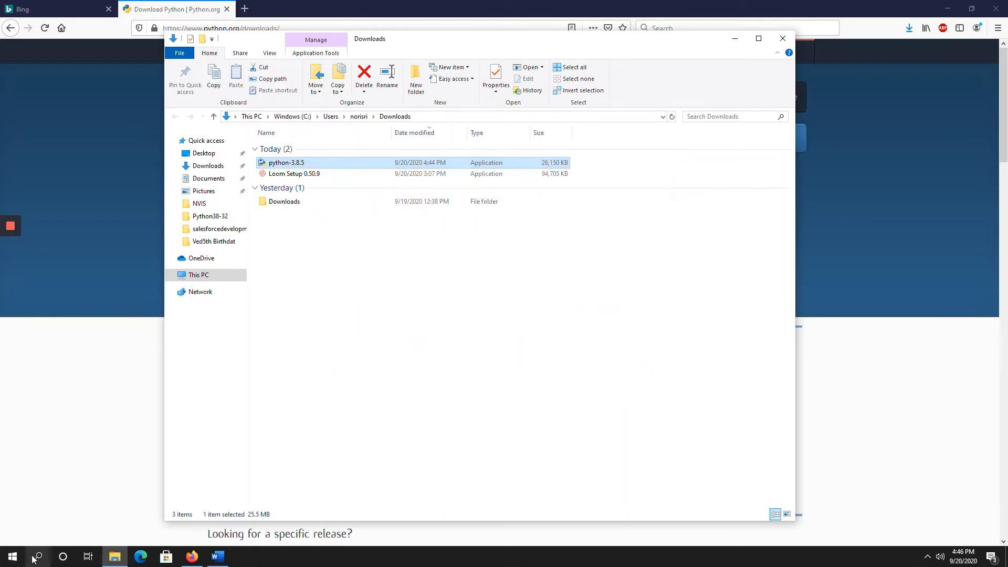
{"action": "left_click", "coordinate": [12, 557]}
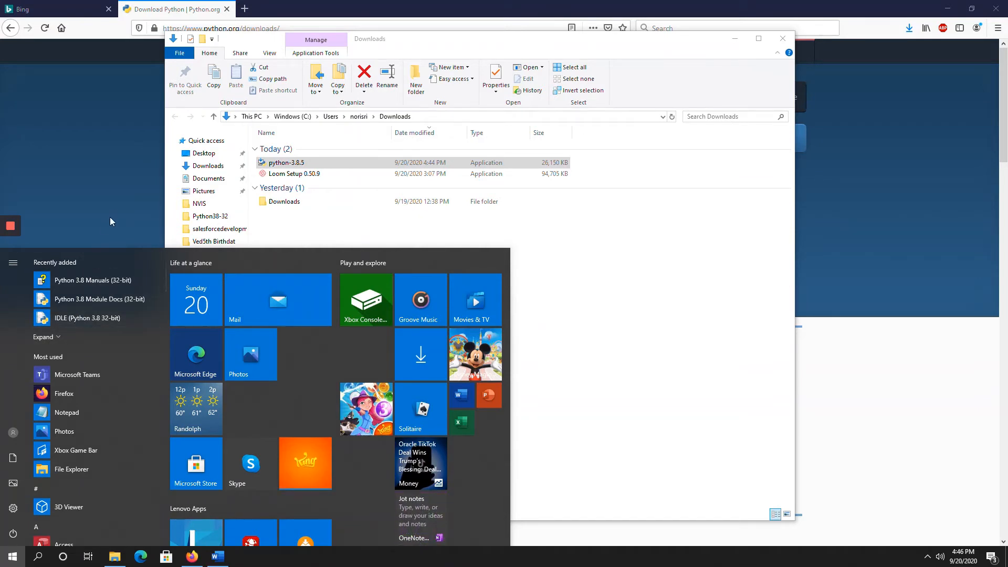
{"action": "mouse_move", "coordinate": [93, 284]}
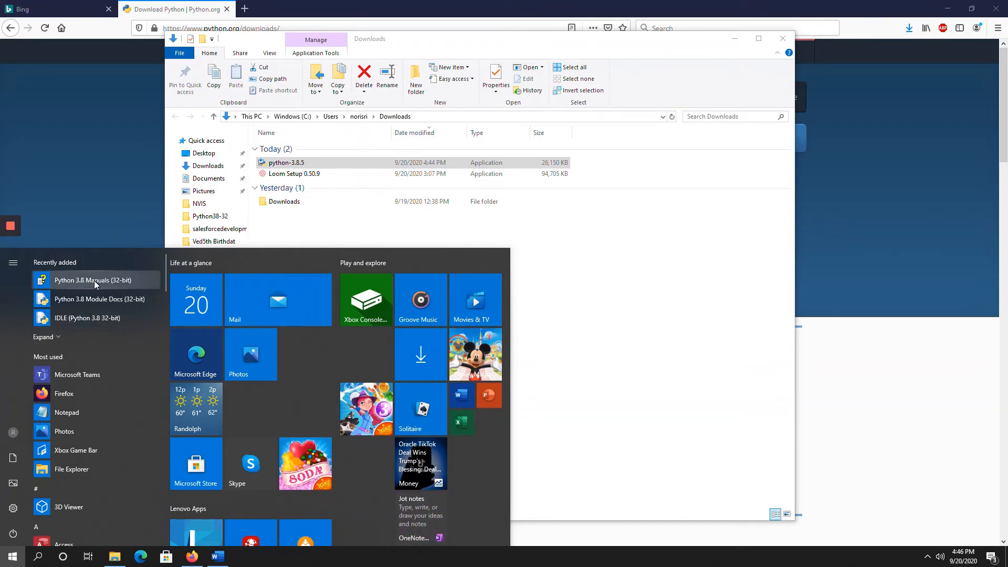
{"action": "mouse_move", "coordinate": [71, 324]}
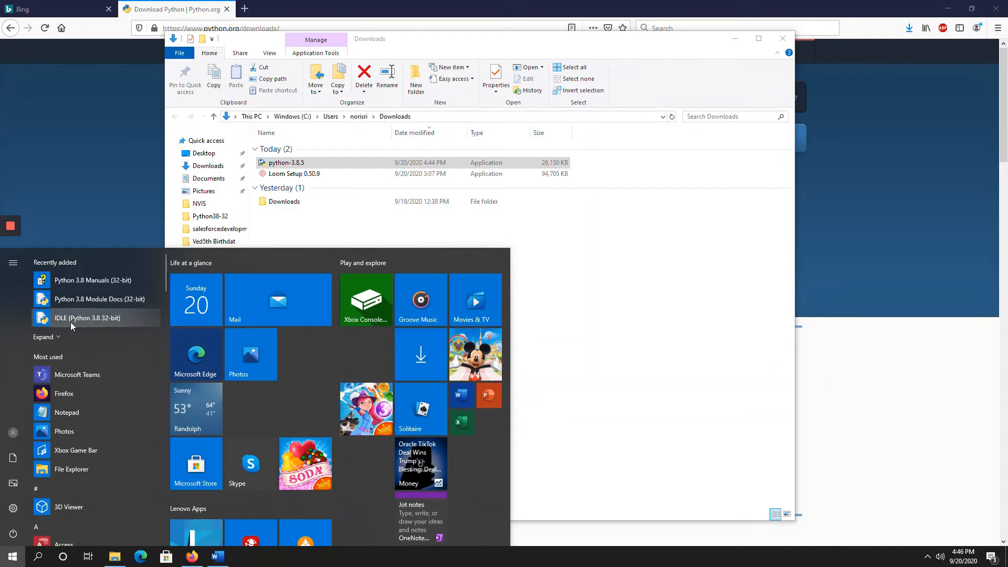
{"action": "left_click", "coordinate": [43, 336]}
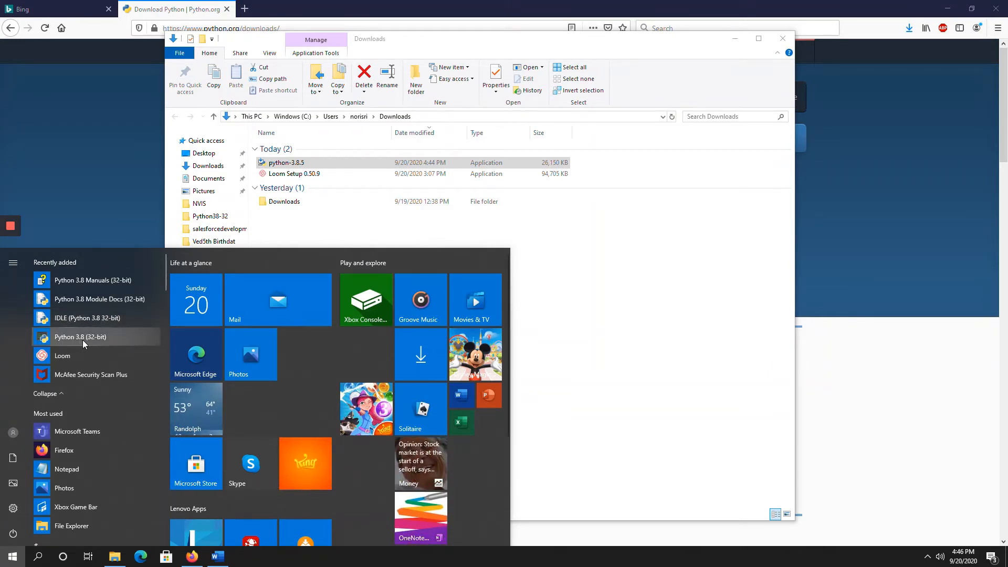
{"action": "mouse_move", "coordinate": [100, 299]}
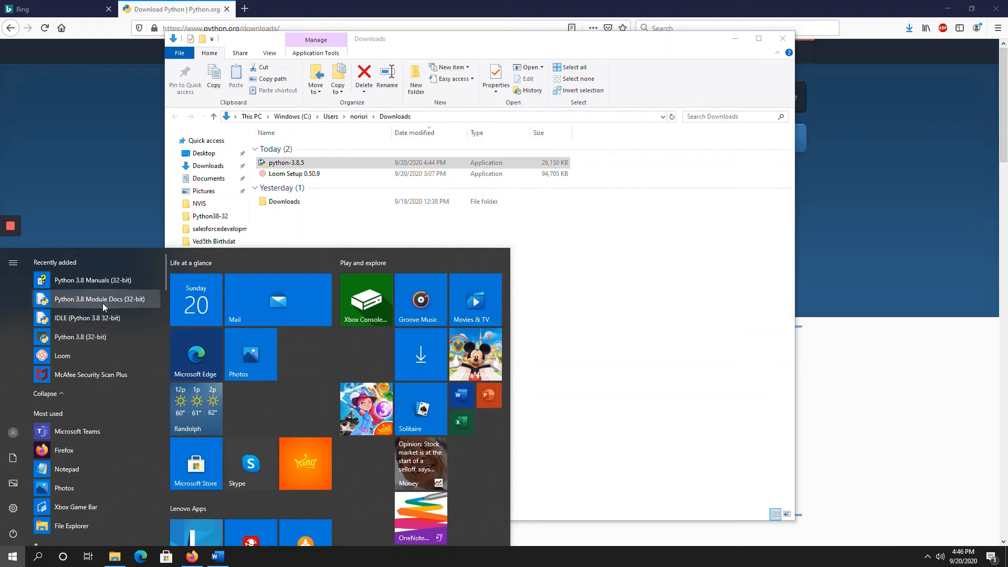
{"action": "mouse_move", "coordinate": [97, 337]}
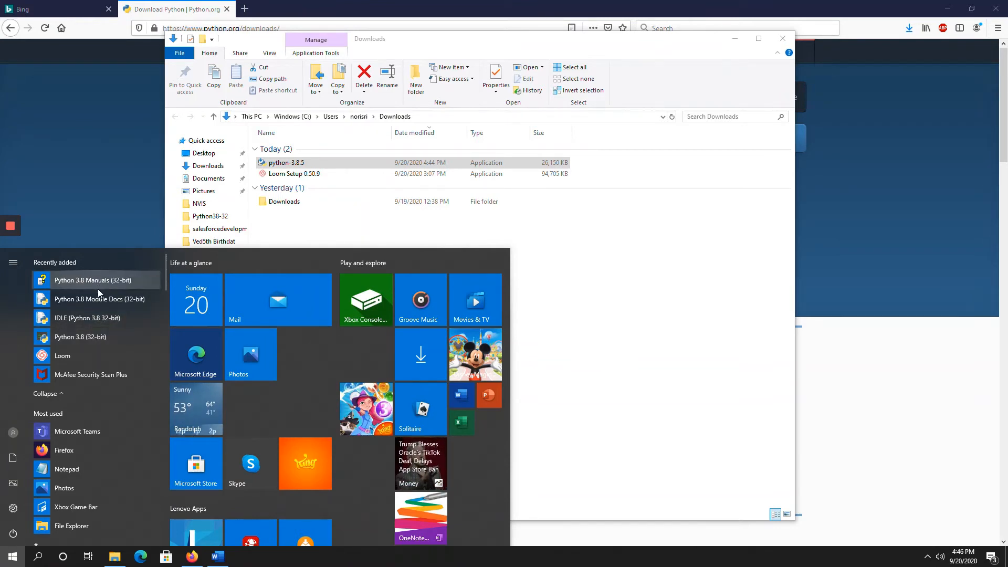
{"action": "mouse_move", "coordinate": [87, 317]}
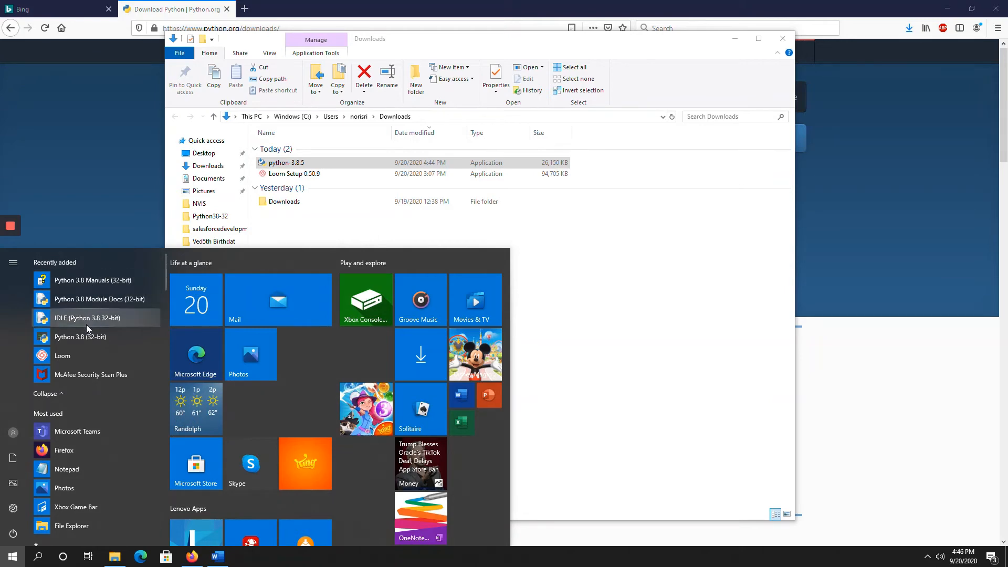
{"action": "mouse_move", "coordinate": [86, 200]}
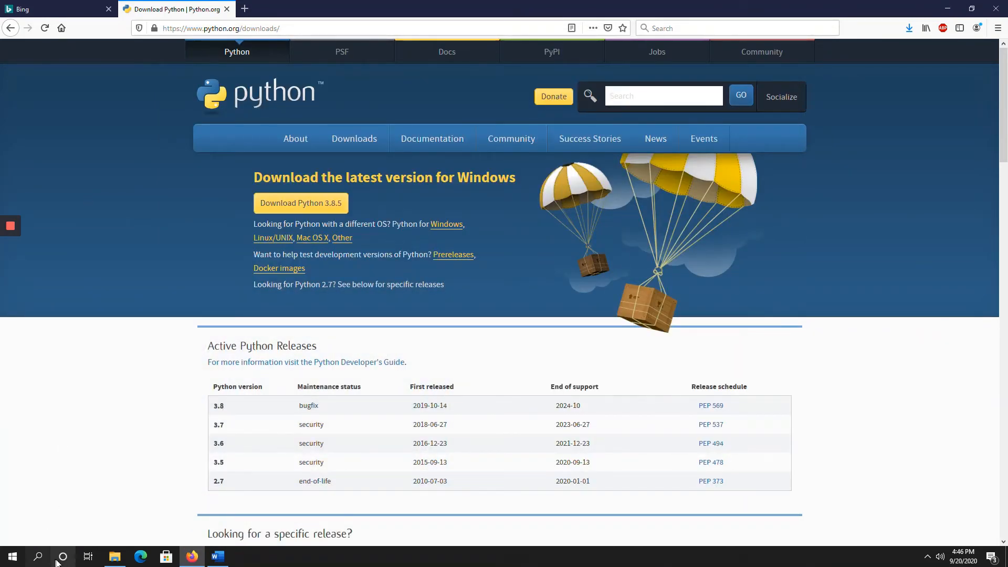
{"action": "mouse_move", "coordinate": [38, 556]}
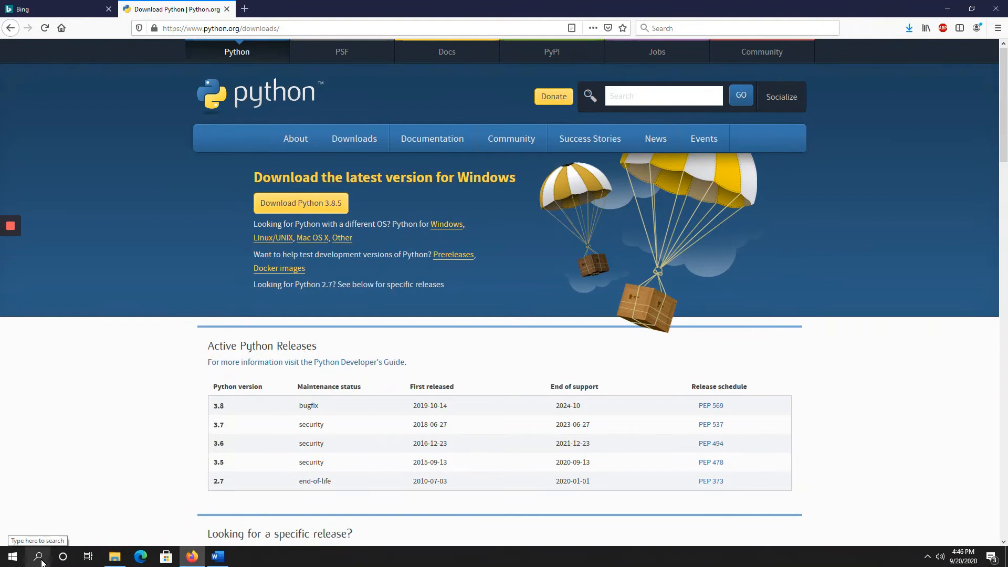
- Search Windows for 'python' to find Python 3.8 (32-bit)
{"action": "left_click", "coordinate": [37, 556]}
{"action": "type", "text": "python"}
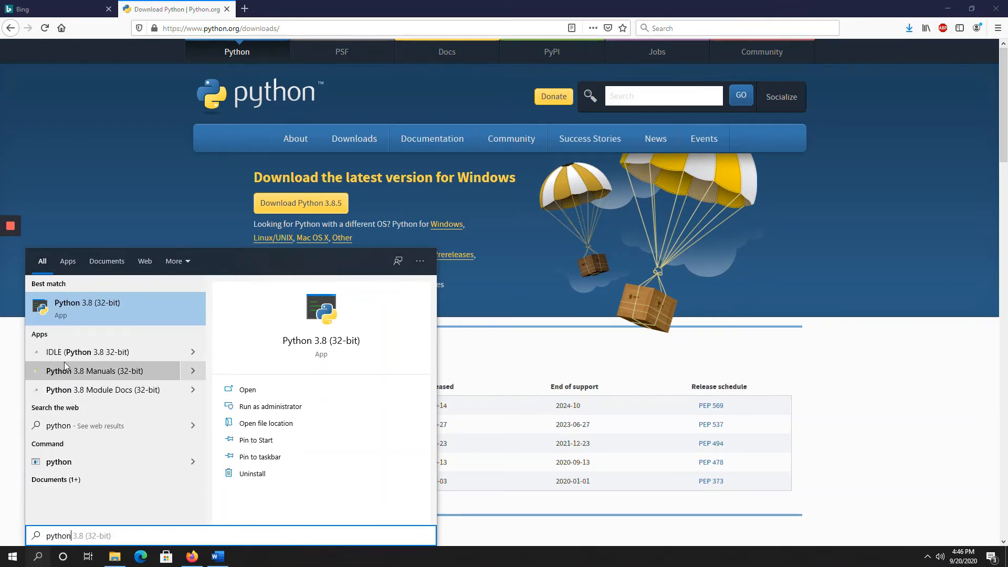
{"action": "mouse_move", "coordinate": [86, 318]}
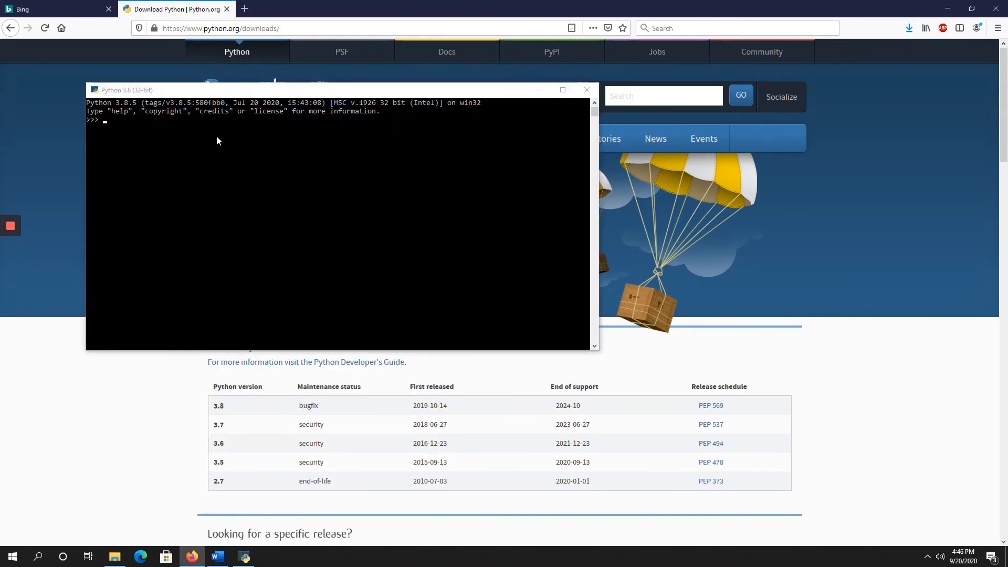
{"action": "mouse_move", "coordinate": [133, 111]}
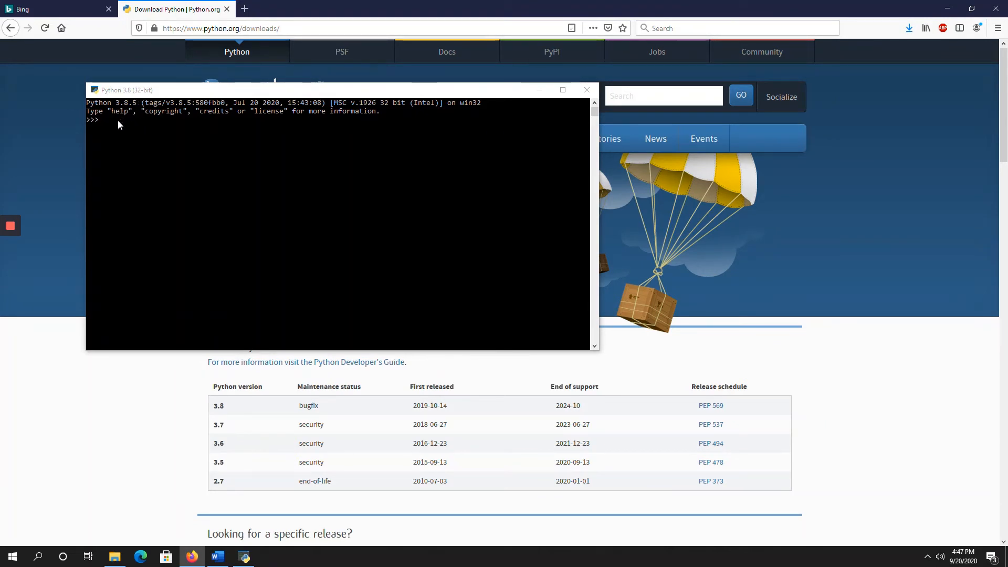
{"action": "mouse_move", "coordinate": [108, 125]}
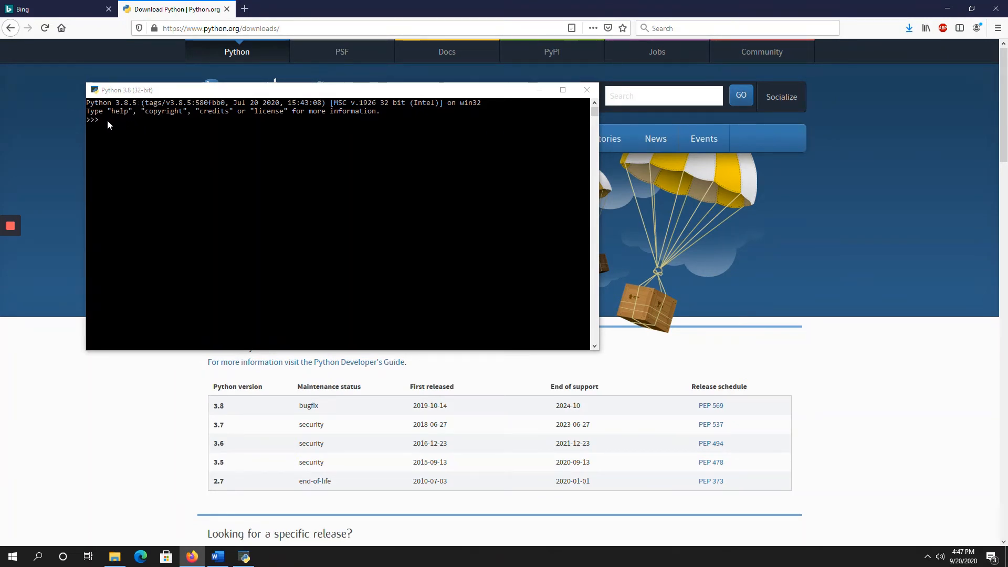
{"action": "mouse_move", "coordinate": [100, 133]}
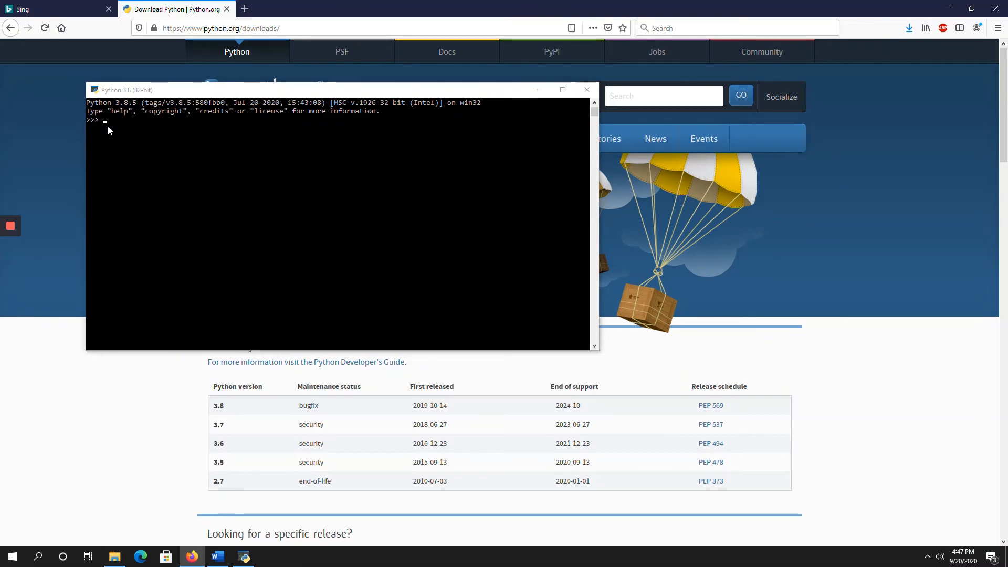
{"action": "mouse_move", "coordinate": [231, 186]}
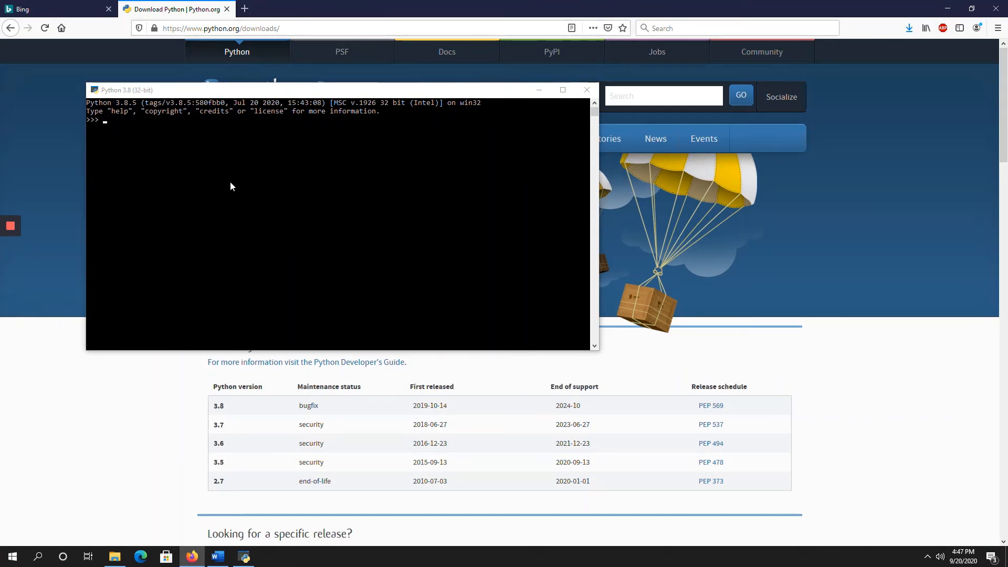
{"action": "mouse_move", "coordinate": [129, 143]}
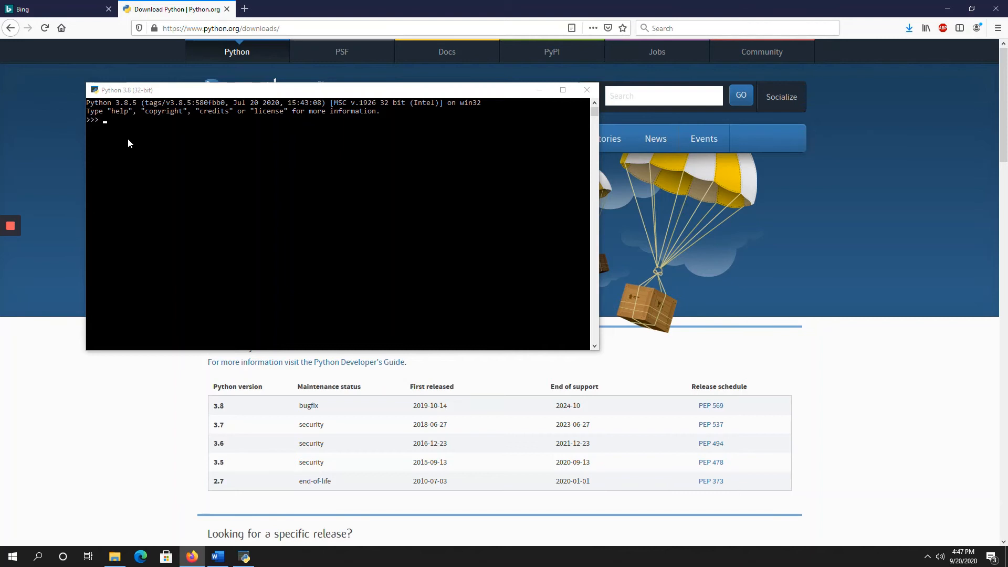
{"action": "mouse_move", "coordinate": [112, 137]}
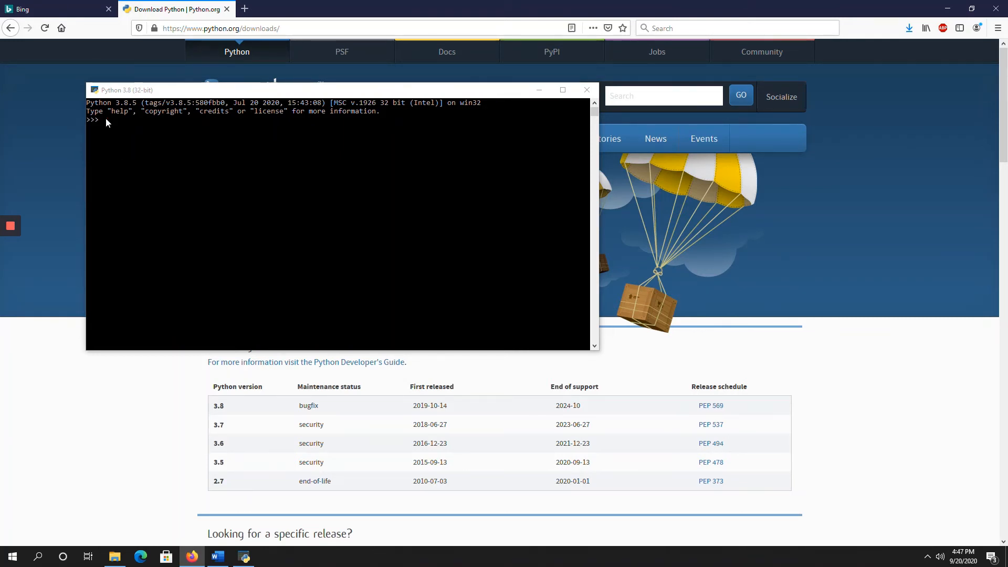
{"action": "mouse_move", "coordinate": [186, 192]}
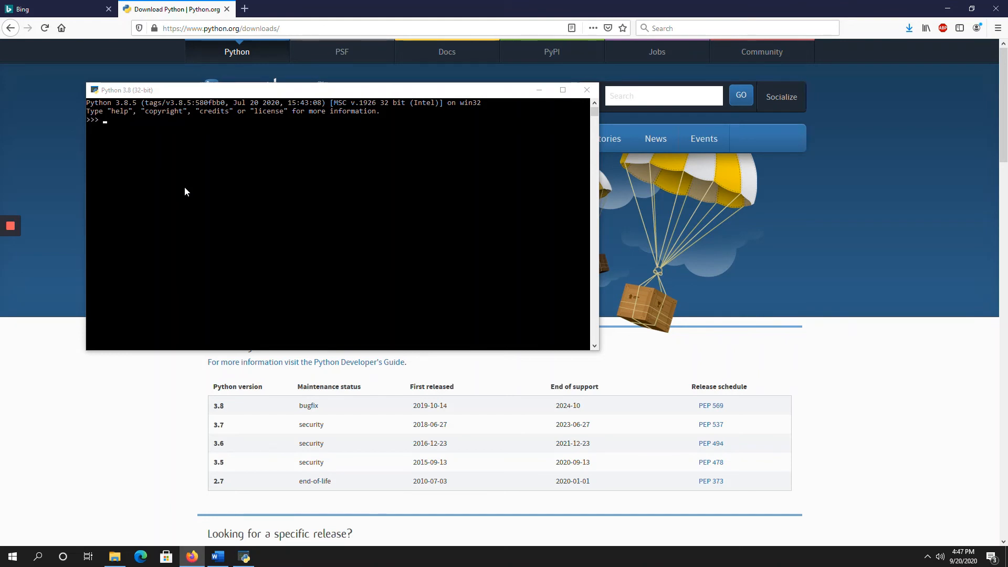
- Open the Python 3.8 (32-bit) interactive shell from the search result
{"action": "scroll", "scroll_direction": "down", "scroll_amount": 3}
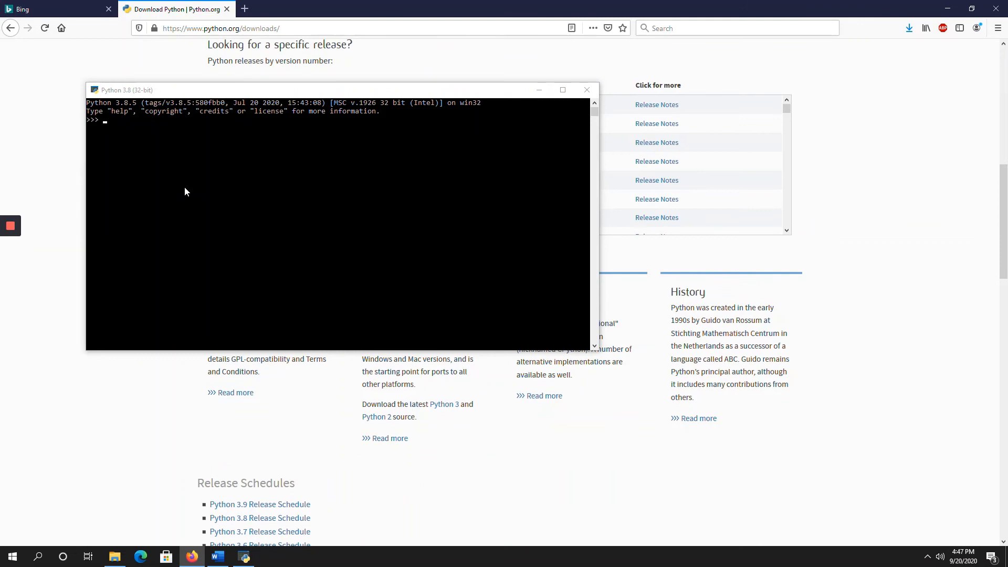
{"action": "mouse_move", "coordinate": [171, 169]}
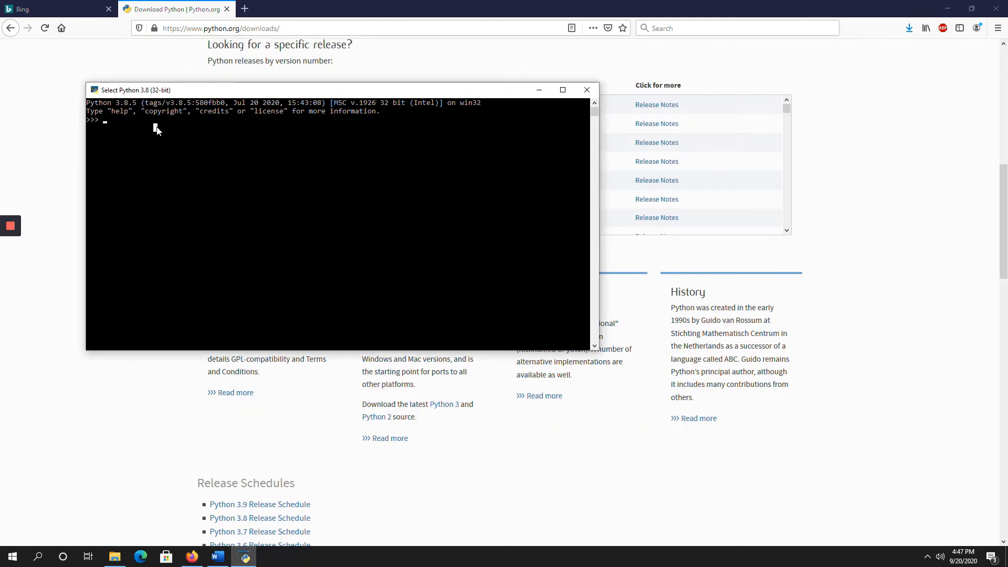
- Run print("hello everyone") at the >>> prompt
{"action": "type", "text": "pr"}
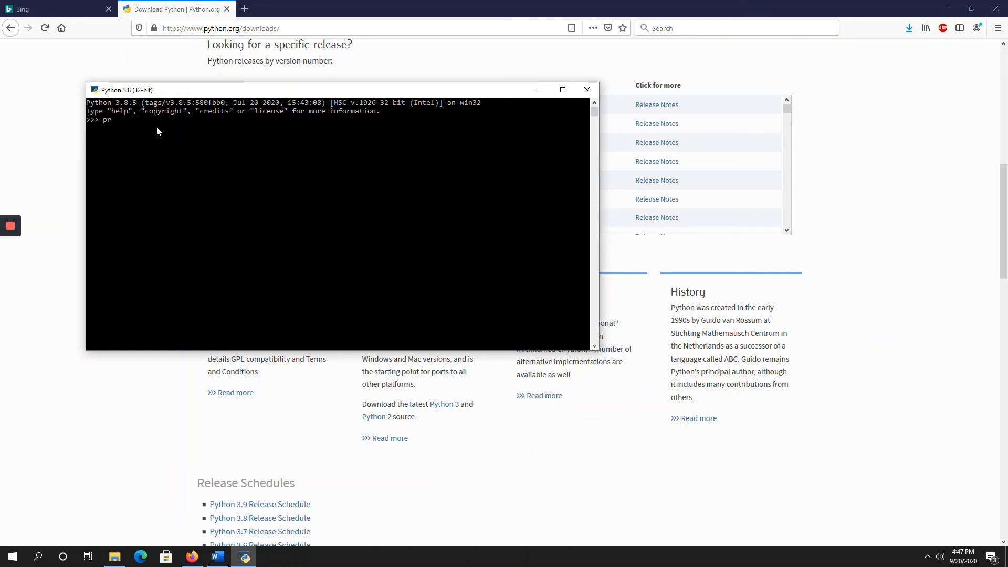
{"action": "type", "text": "int("}
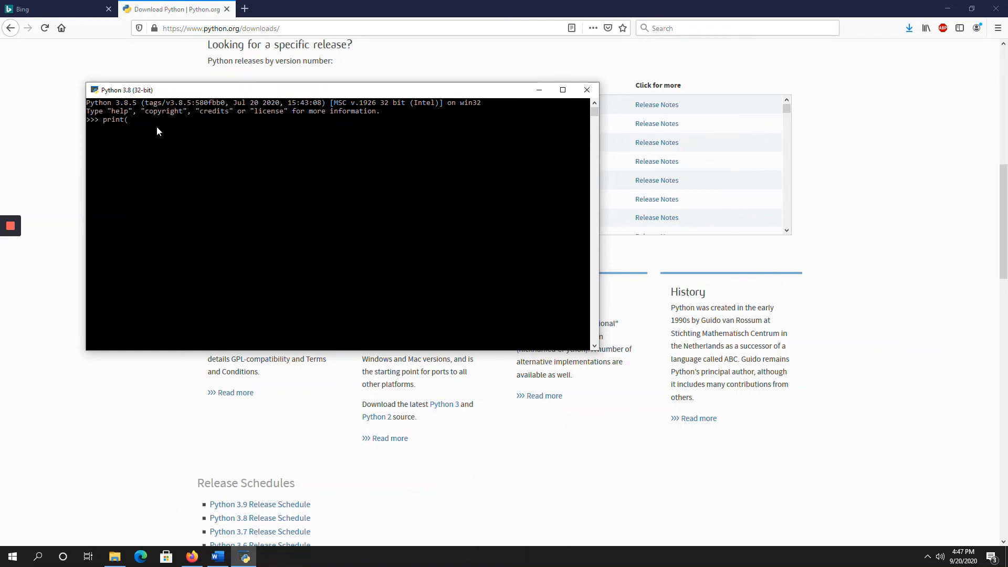
{"action": "type", "text": "\"hello"}
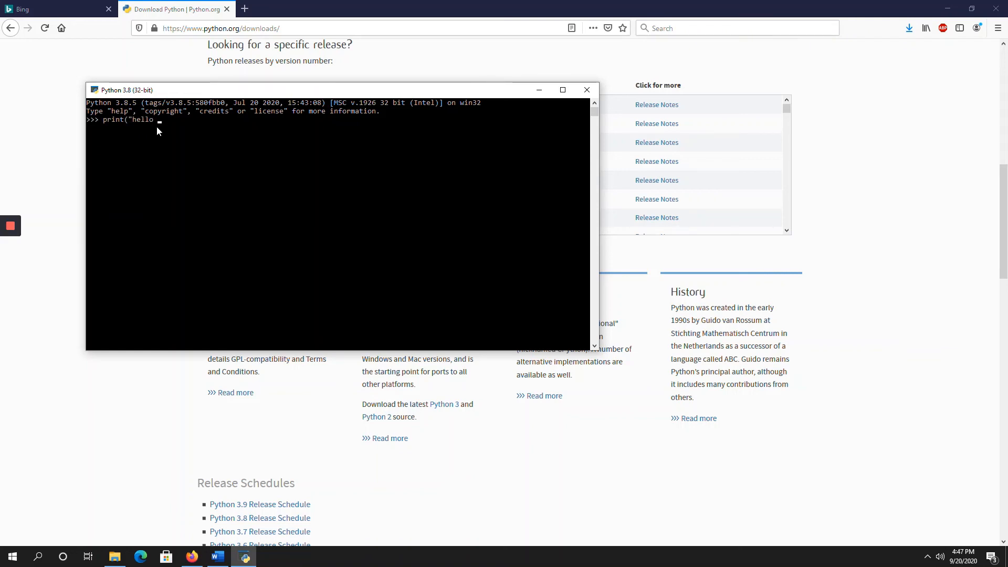
{"action": "type", "text": "every"}
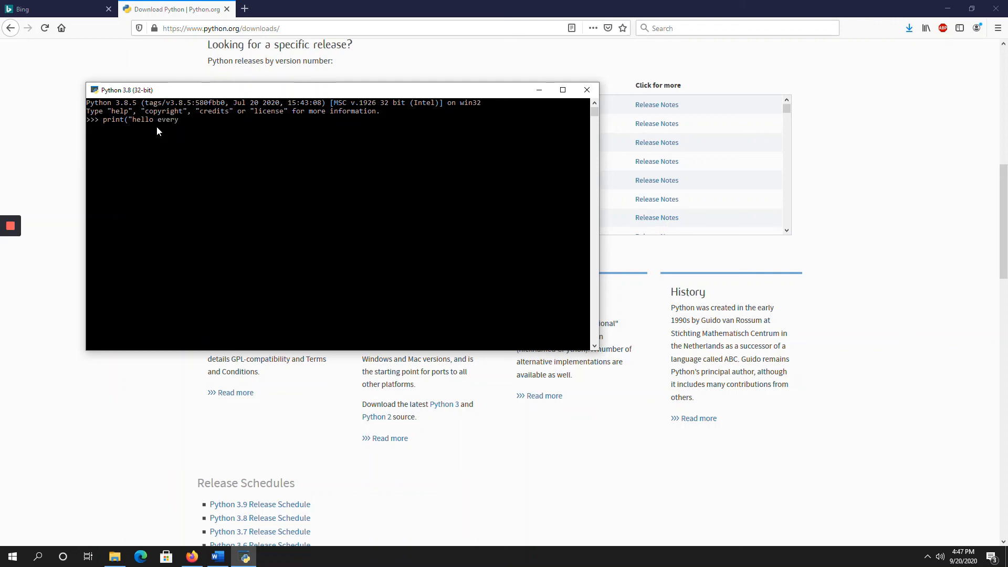
{"action": "type", "text": "one"}
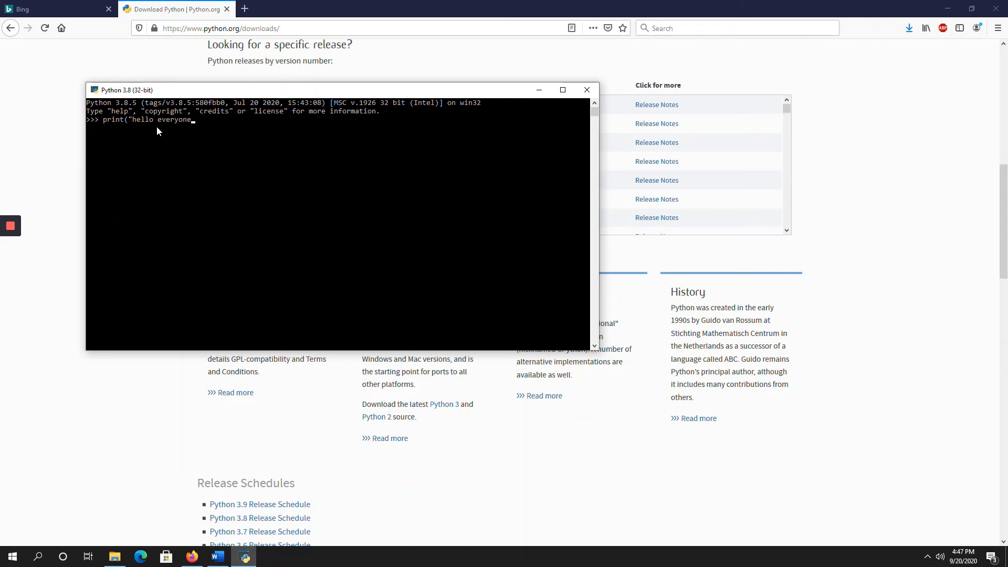
{"action": "type", "text": "\")"}
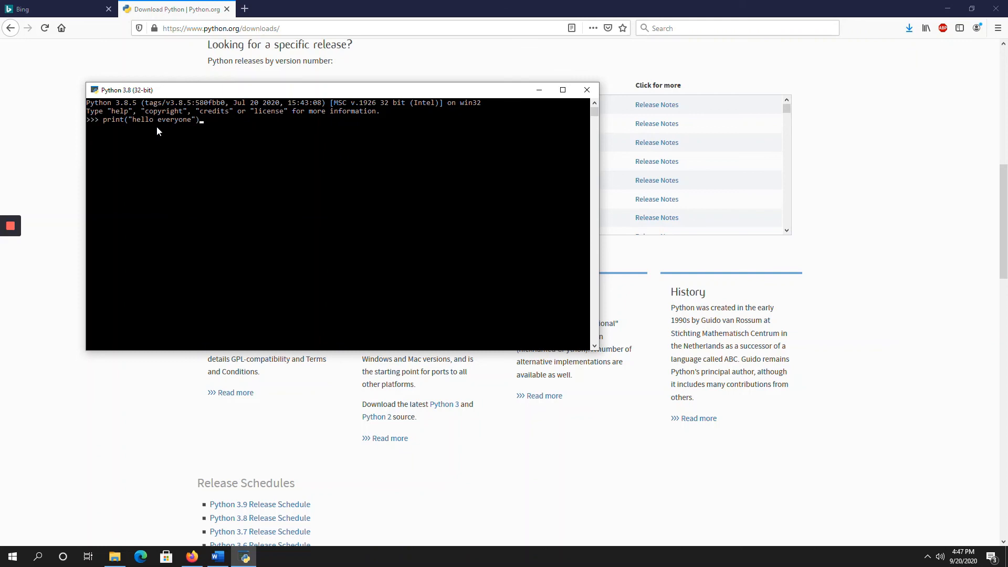
{"action": "key", "text": "Return"}
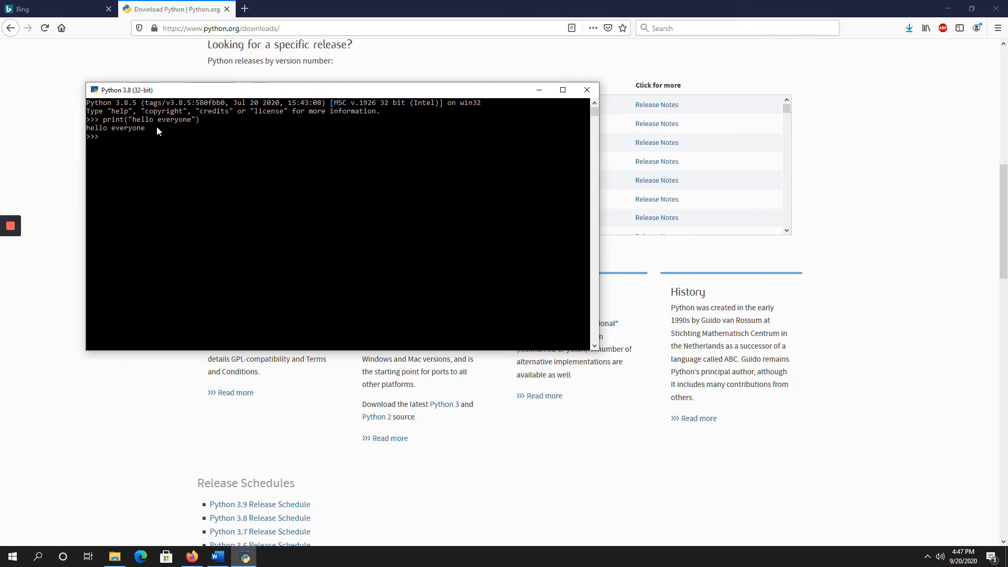
{"action": "mouse_move", "coordinate": [144, 178]}
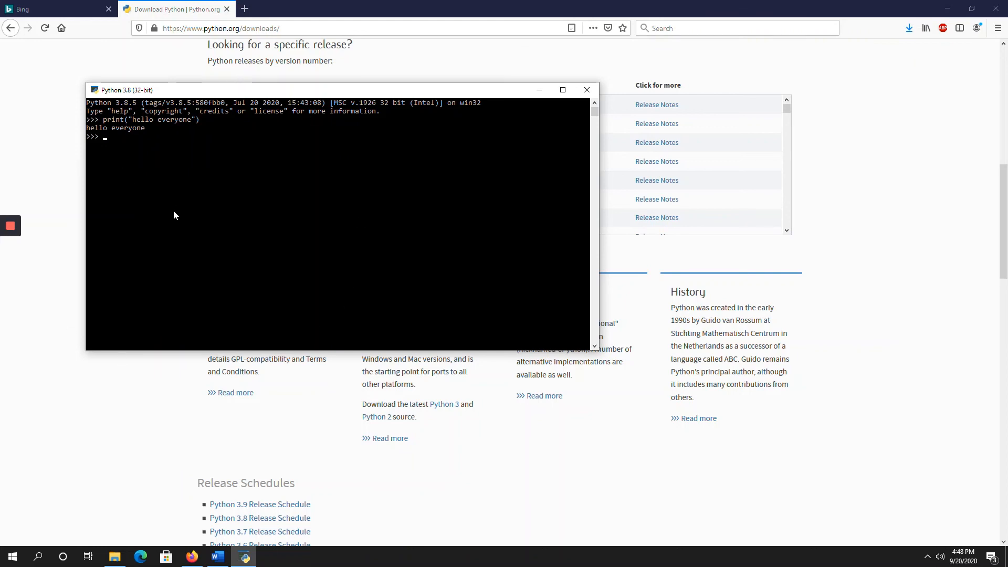
{"action": "mouse_move", "coordinate": [315, 277]}
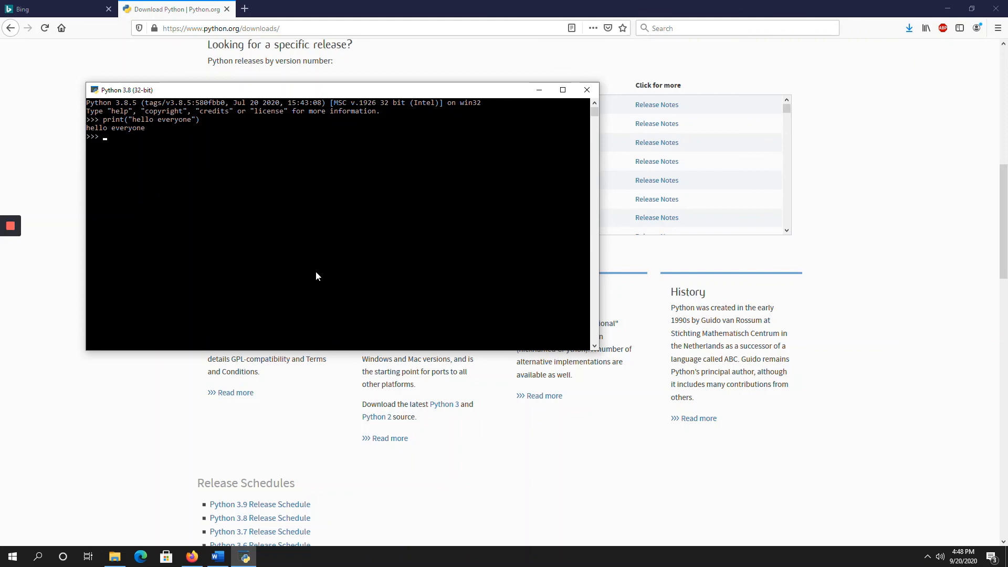
{"action": "mouse_move", "coordinate": [492, 196]}
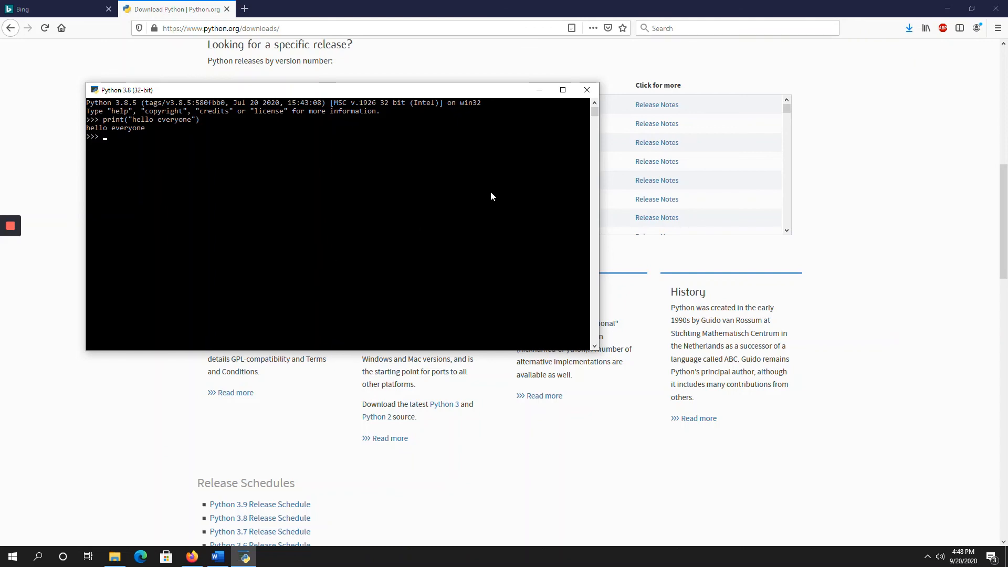
{"action": "mouse_move", "coordinate": [536, 167]}
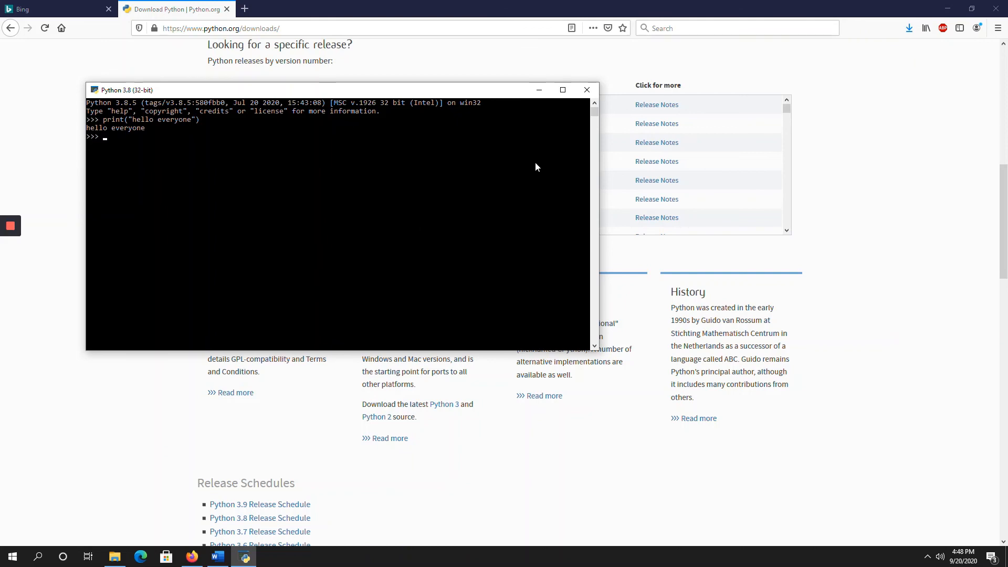